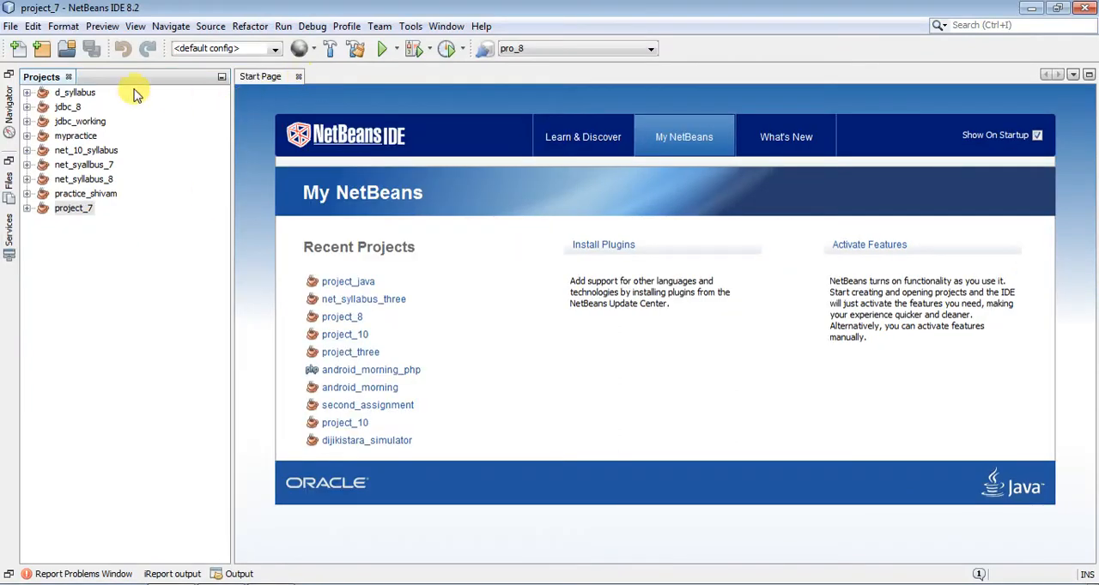
pyautogui.moveTo(67, 49)
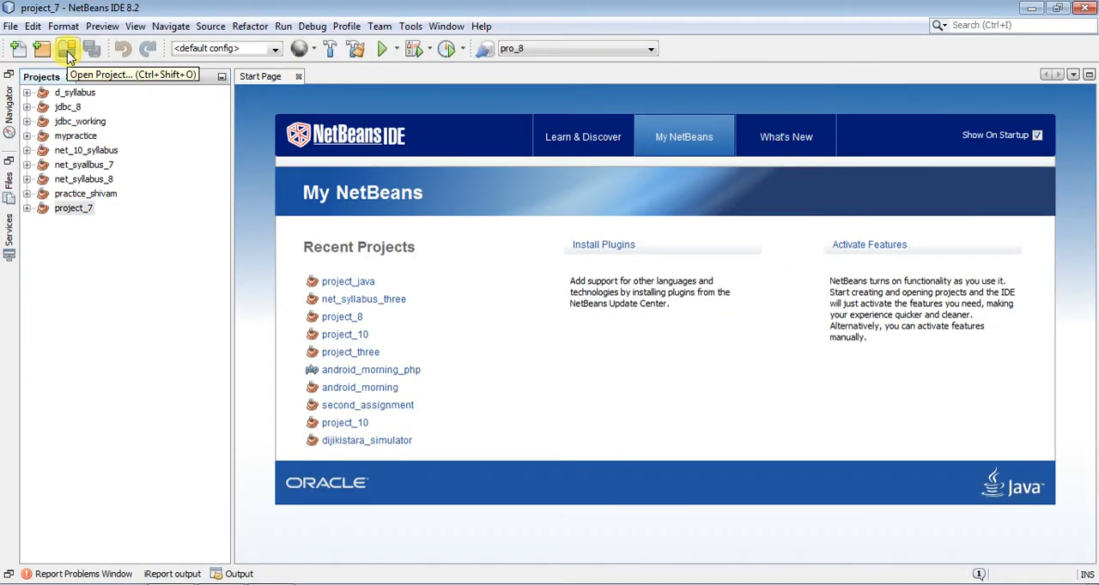
# Step: Open the project_java project from F:\WorkingVideos\JavaProjectCourse in NetBeans
pyautogui.click(67, 49)
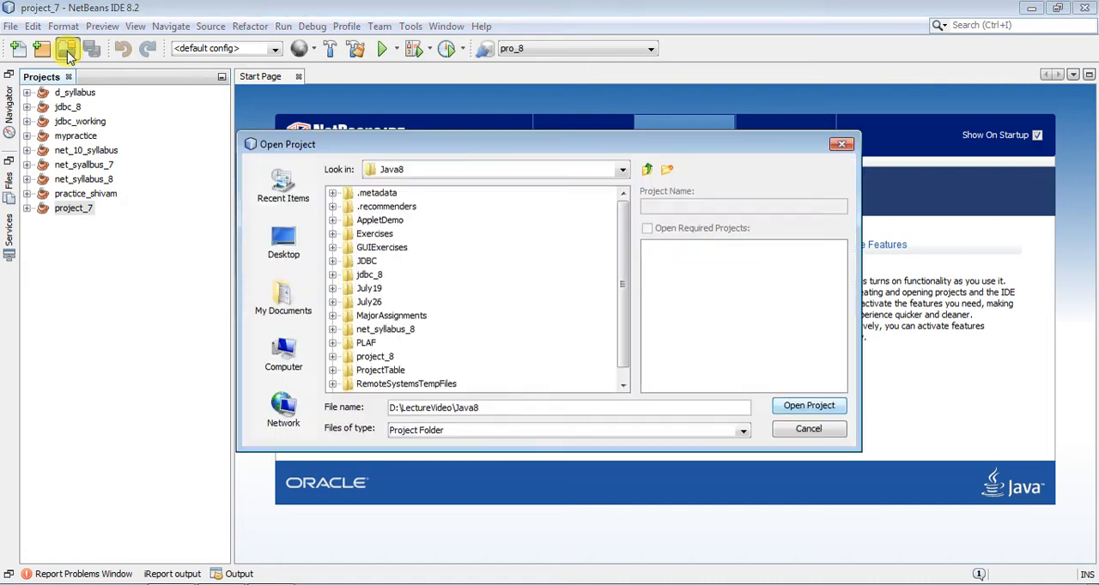
pyautogui.click(283, 355)
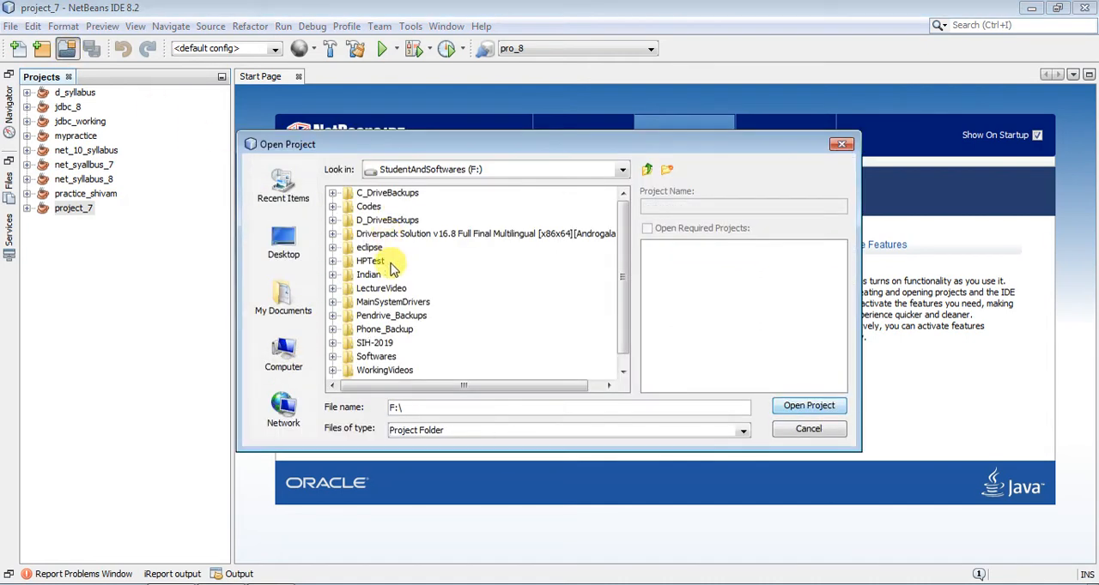
pyautogui.click(384, 357)
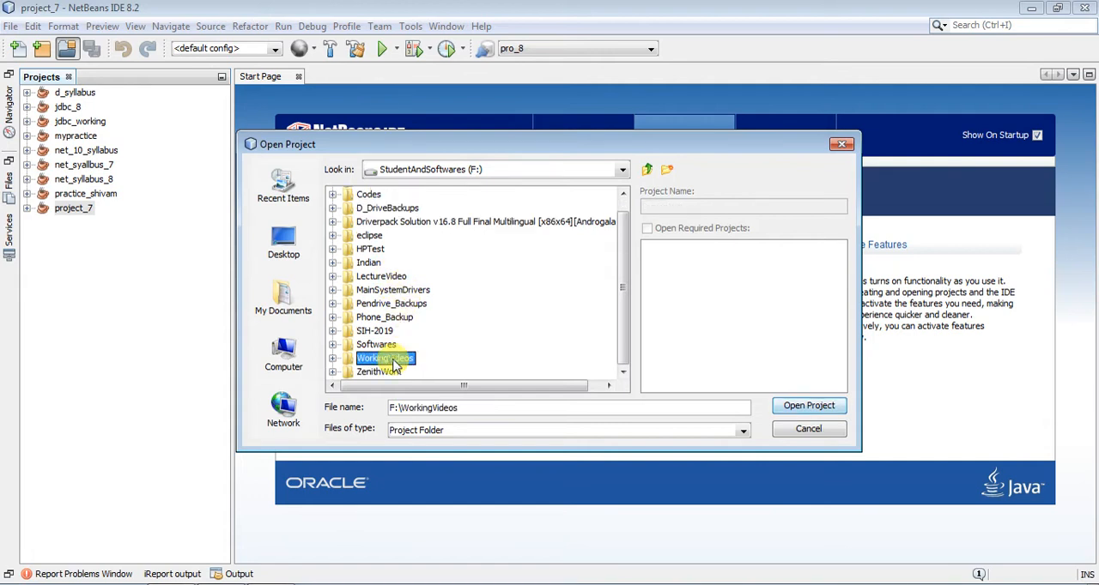
pyautogui.doubleClick(384, 358)
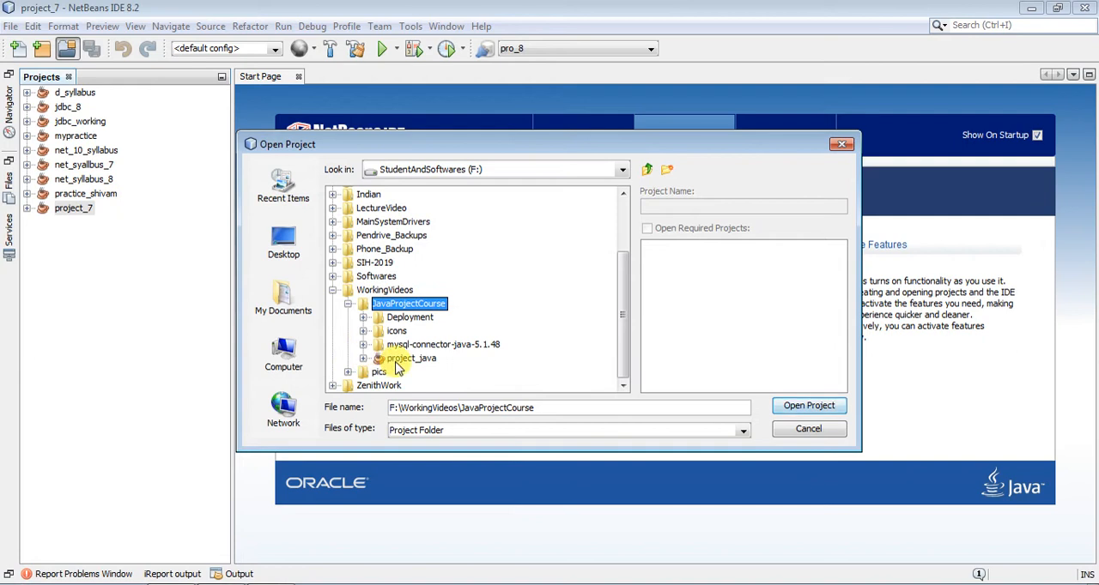
pyautogui.click(412, 358)
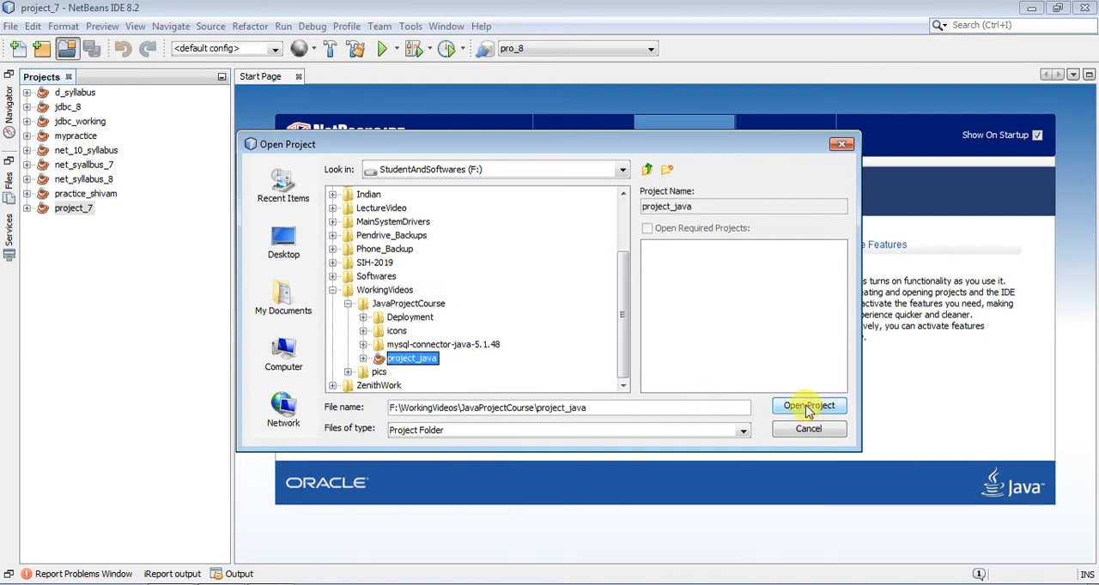
pyautogui.click(807, 405)
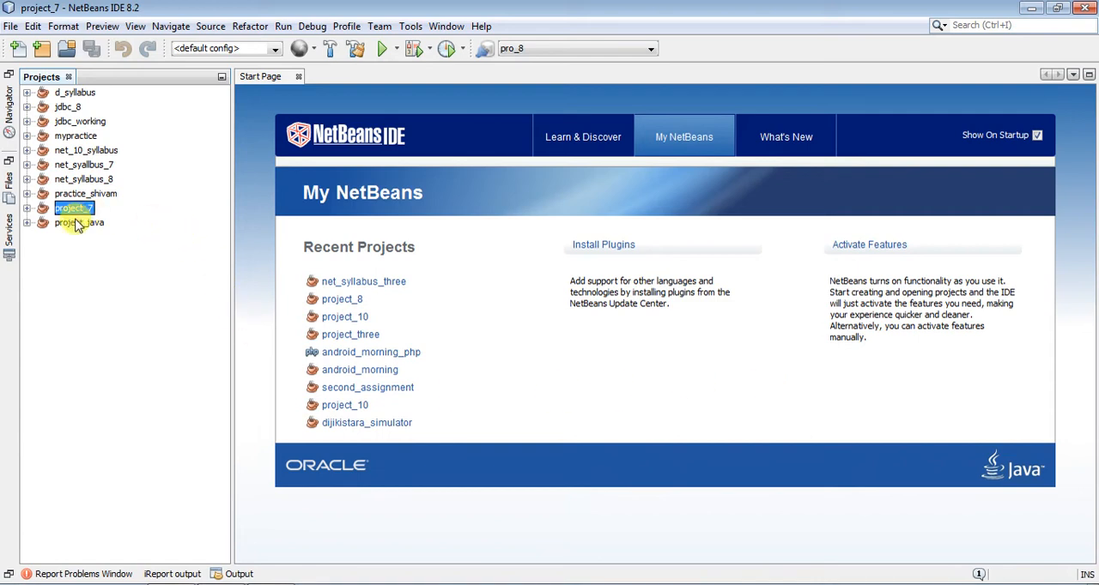
# Step: Run project_java, log in, and open Product Operations > View Product Details
pyautogui.rightClick(79, 222)
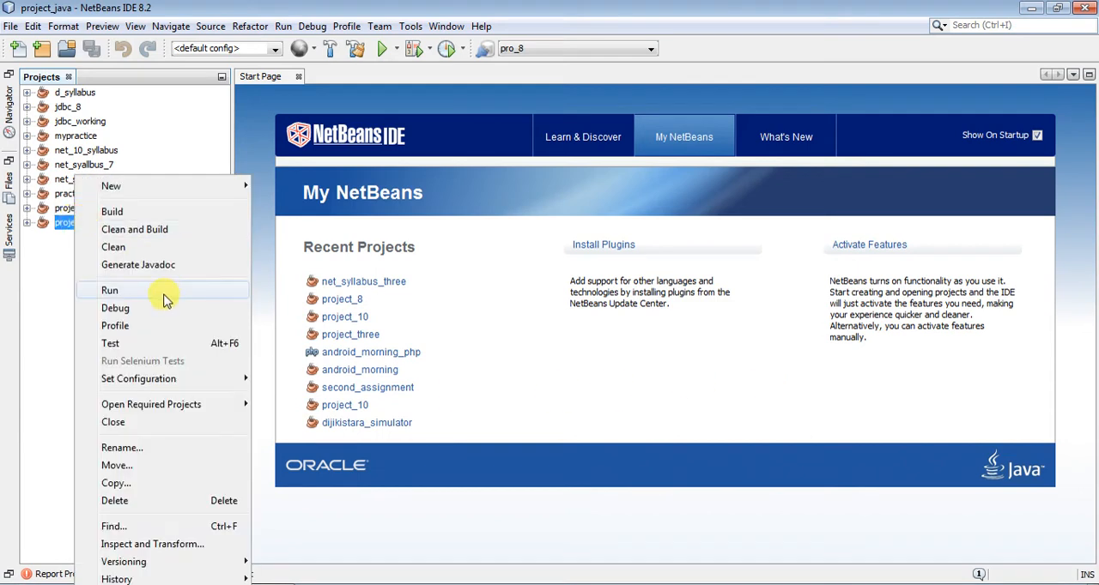
pyautogui.click(109, 290)
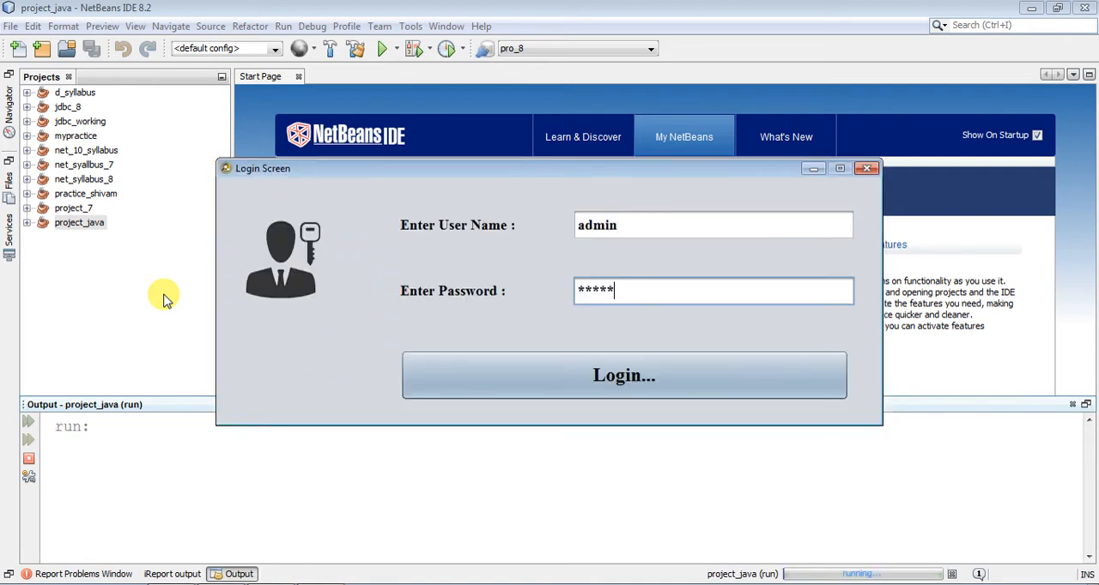
pyautogui.click(624, 376)
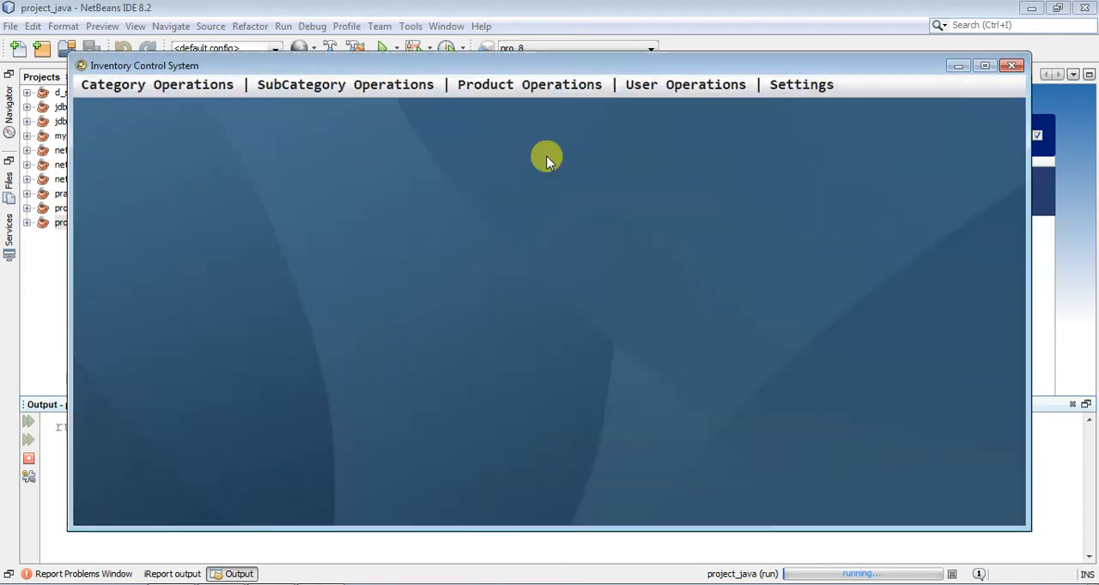
pyautogui.click(529, 84)
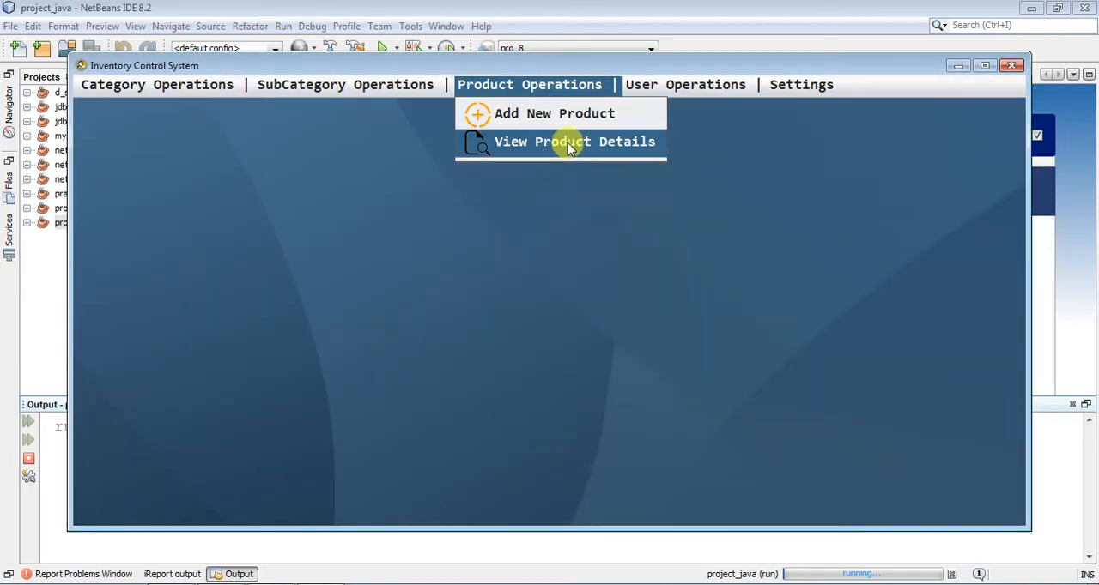
pyautogui.click(573, 142)
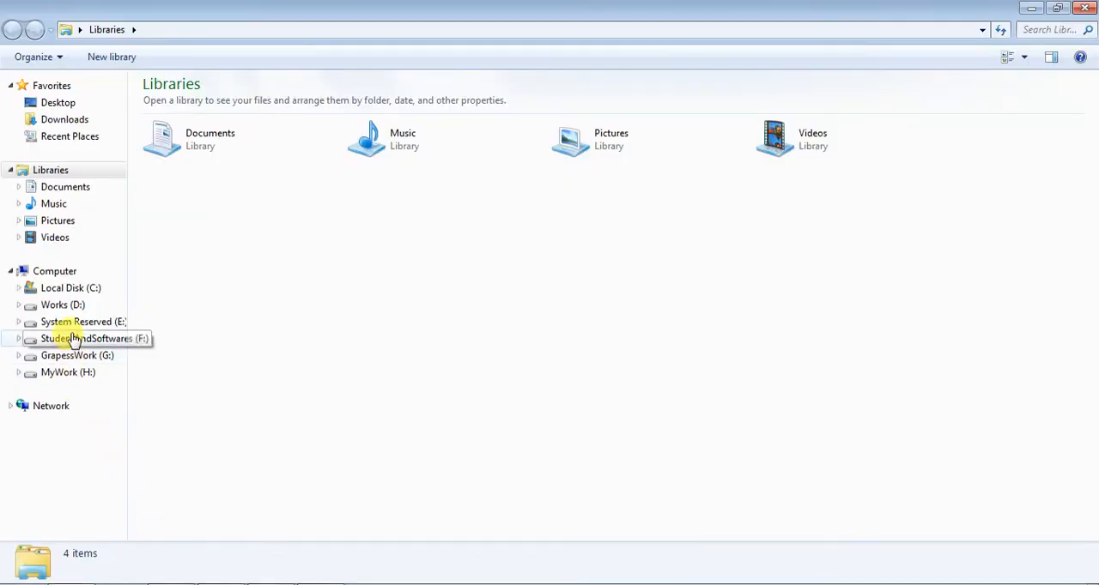
# Step: Launch project_java.jar from F:\WorkingVideos\JavaProjectCourse\project_java\dist
pyautogui.doubleClick(83, 339)
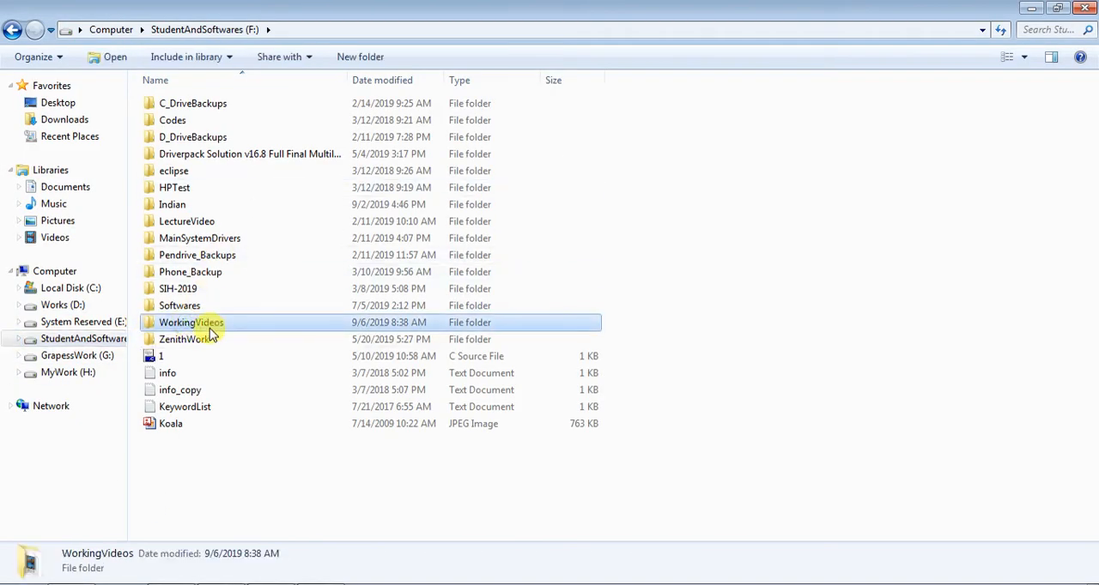
pyautogui.doubleClick(191, 322)
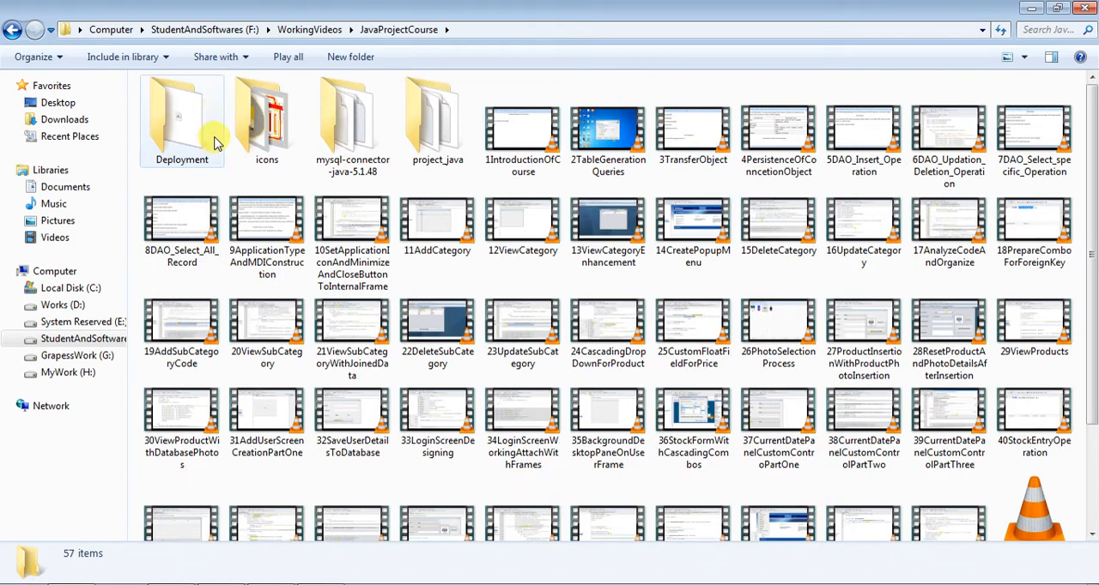
pyautogui.doubleClick(437, 121)
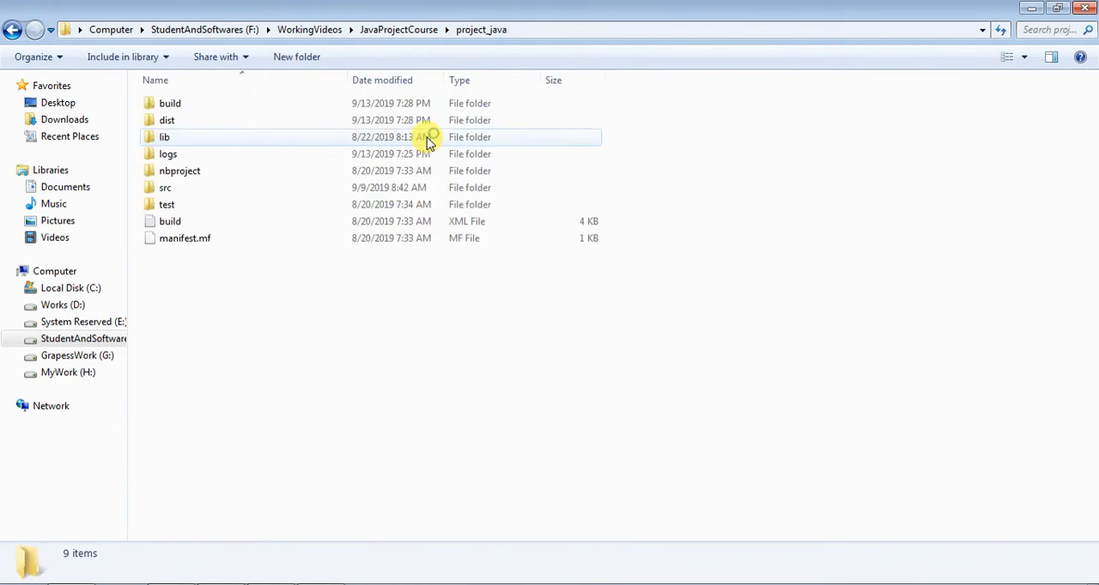
pyautogui.doubleClick(166, 120)
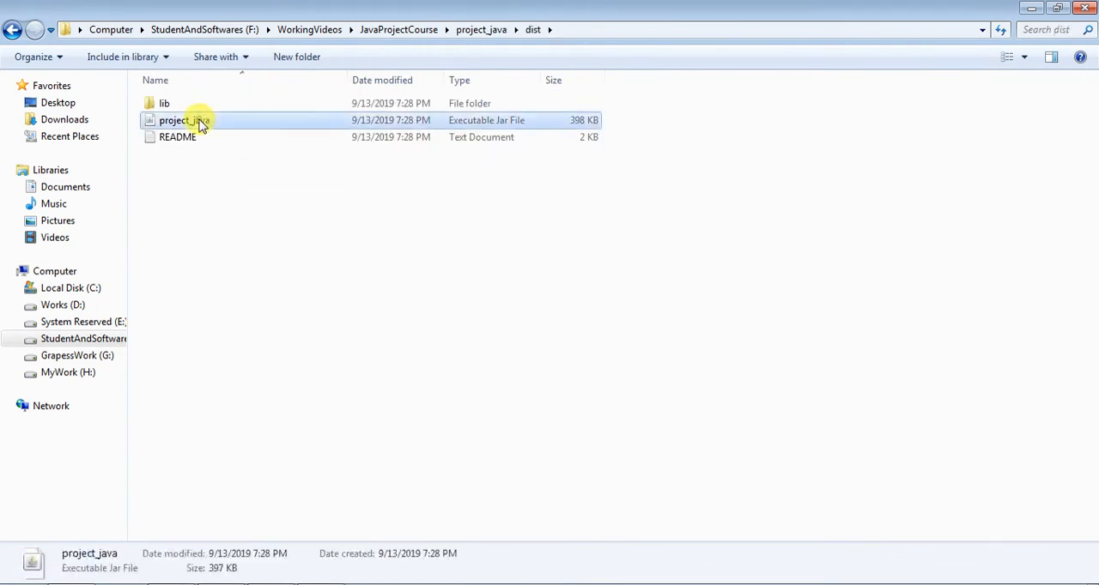
pyautogui.doubleClick(184, 120)
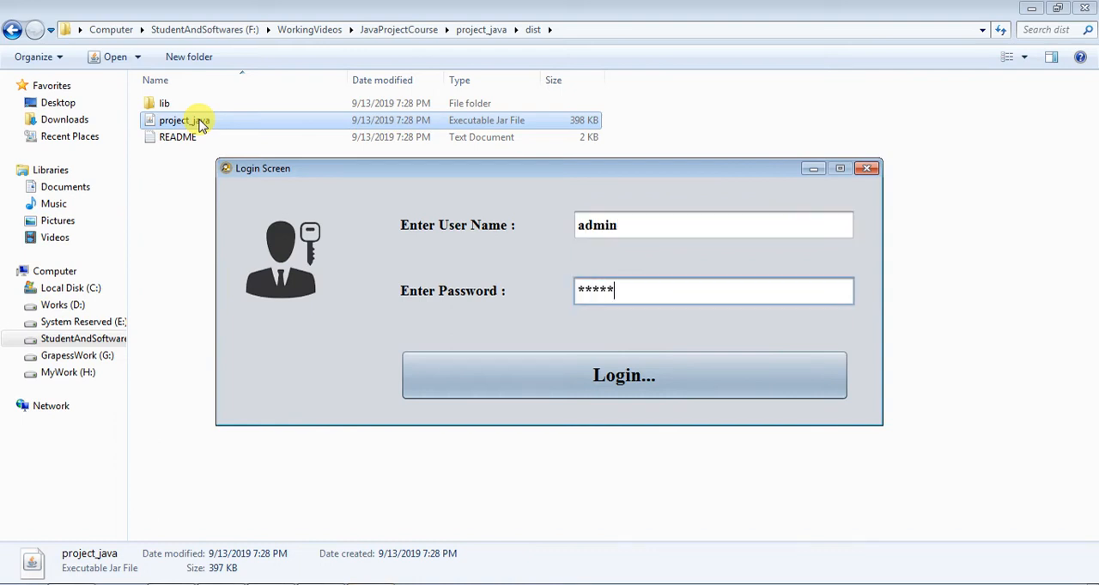
# Step: Log into the standalone JAR, check the image-less product table, and close the app
pyautogui.click(624, 375)
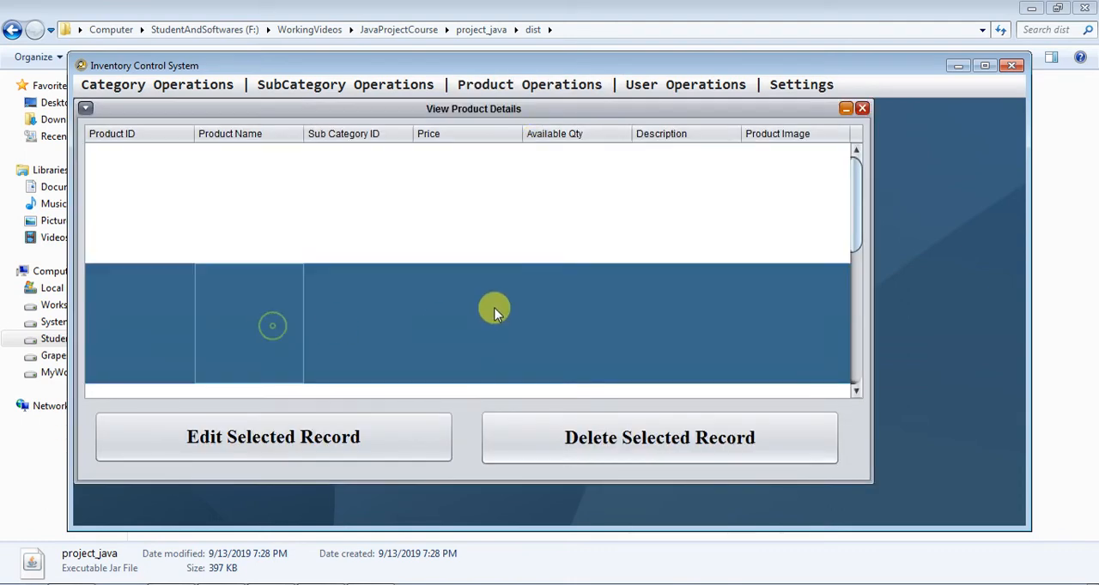
pyautogui.moveTo(783, 171)
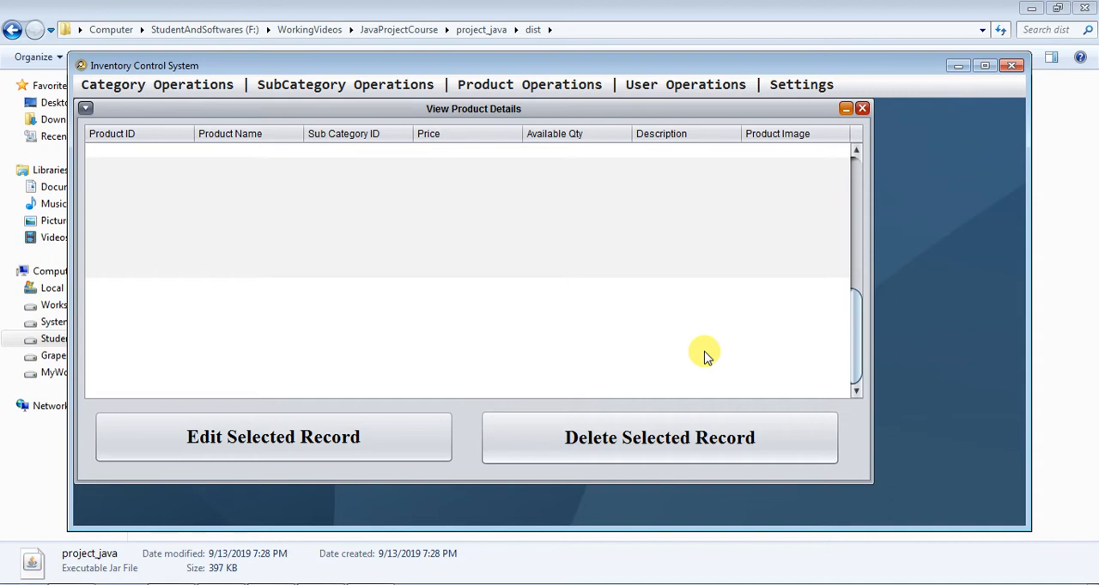
pyautogui.click(1011, 65)
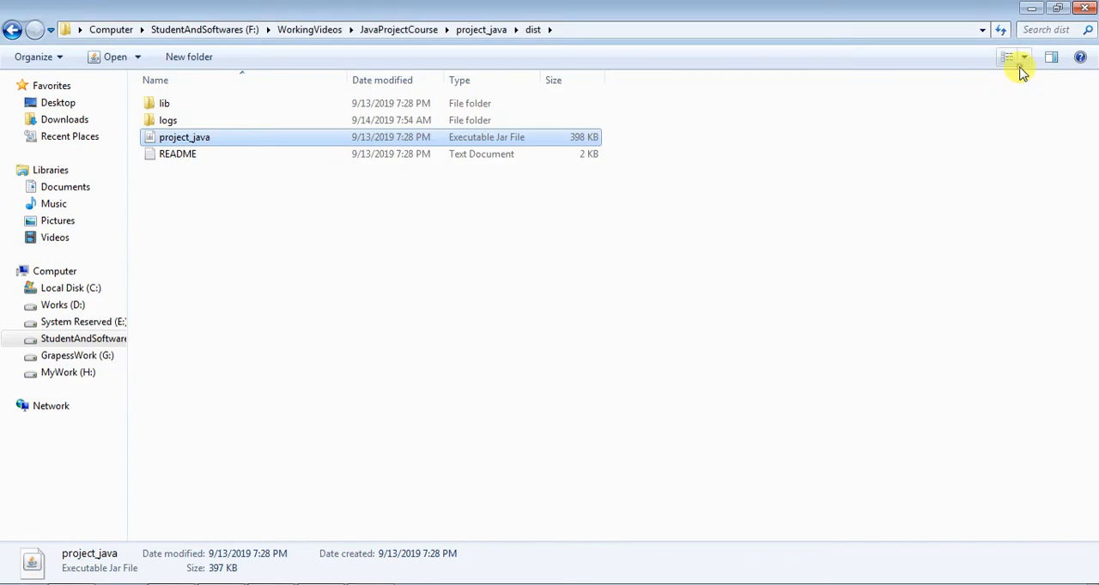
# Step: Open dist\logs\error_log, which shows a FileNotFoundException for icons\nopic.jpg
pyautogui.doubleClick(168, 120)
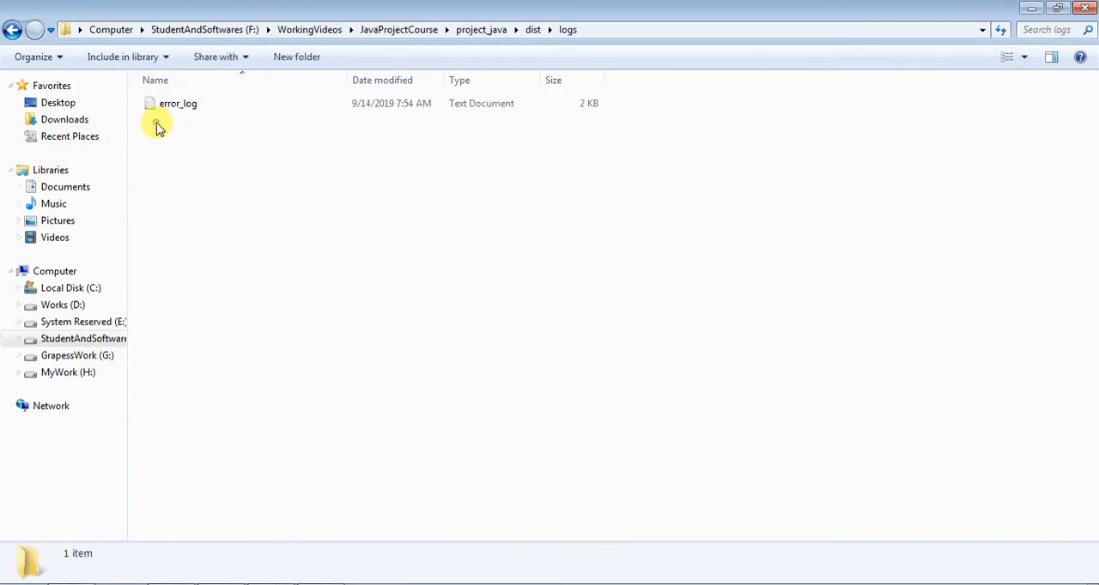
pyautogui.doubleClick(178, 103)
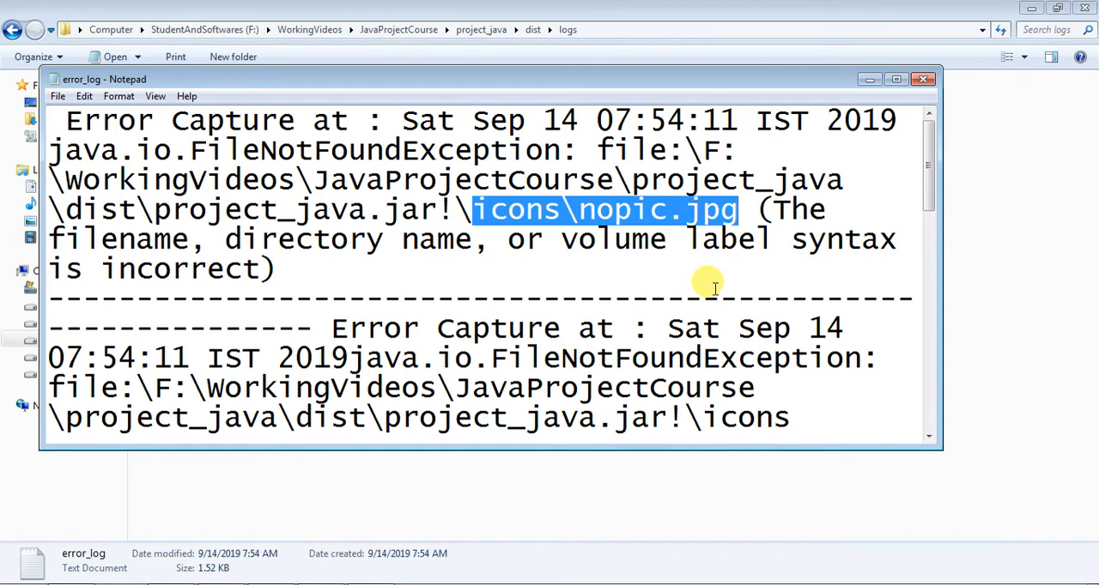
pyautogui.click(924, 78)
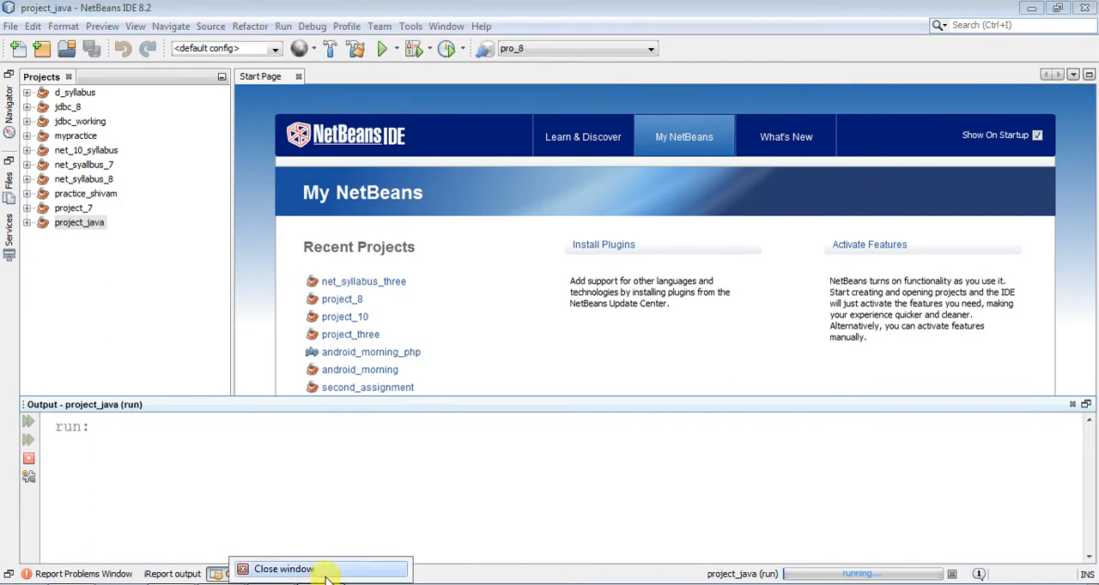
# Step: Close the Output panel and open admin_screen > ViewProducts.java in the form designer
pyautogui.click(27, 222)
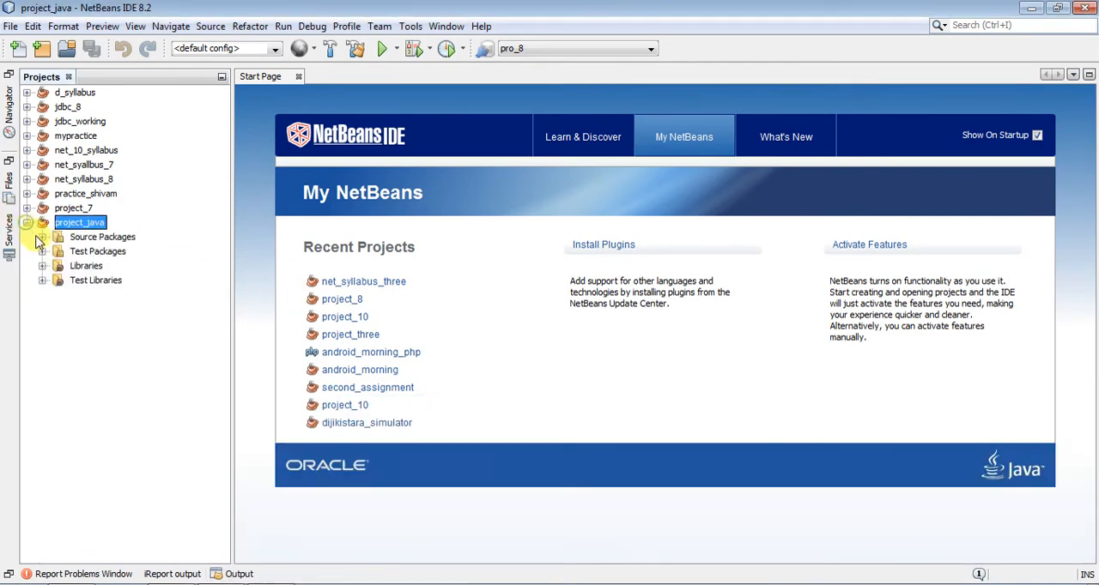
pyautogui.click(42, 237)
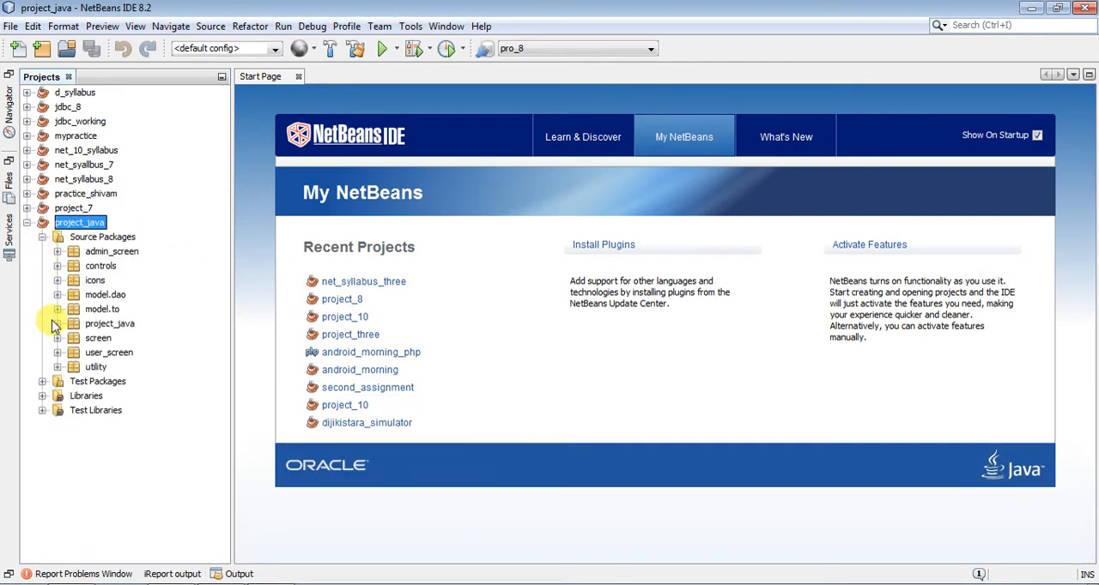
pyautogui.click(57, 251)
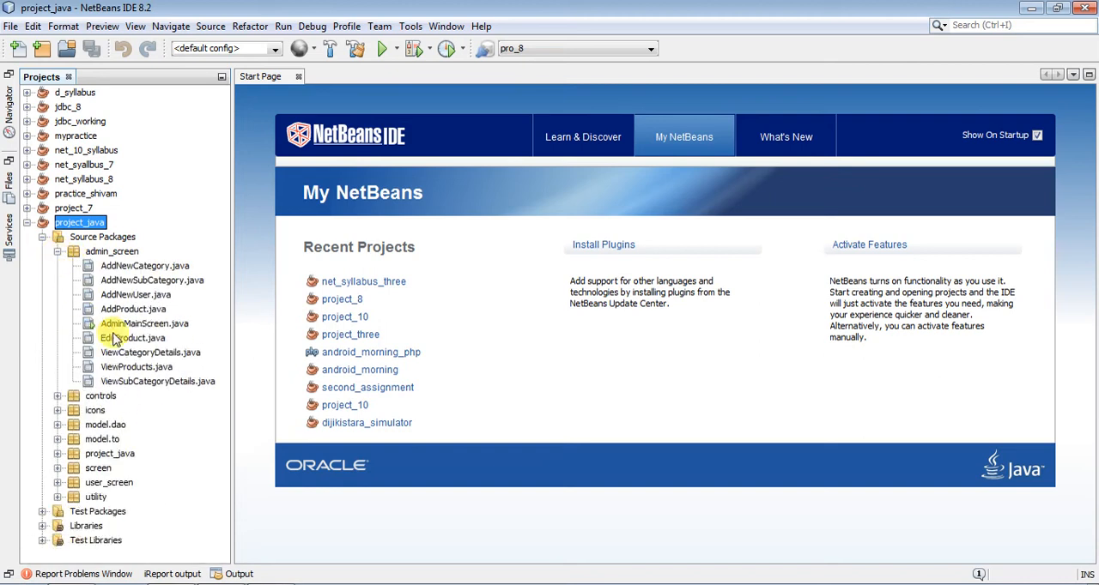
pyautogui.click(135, 366)
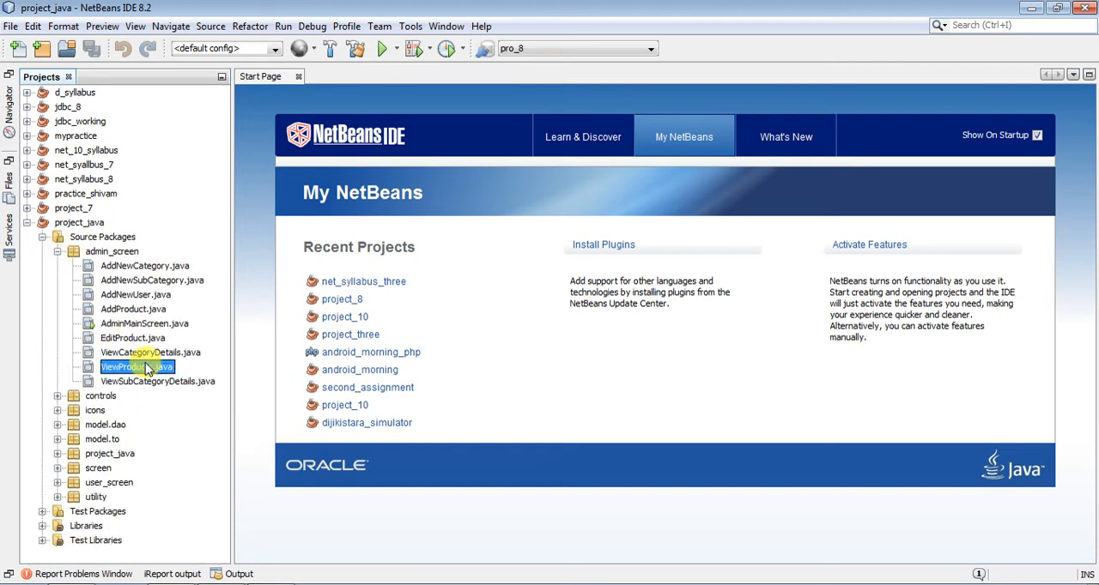
pyautogui.doubleClick(136, 366)
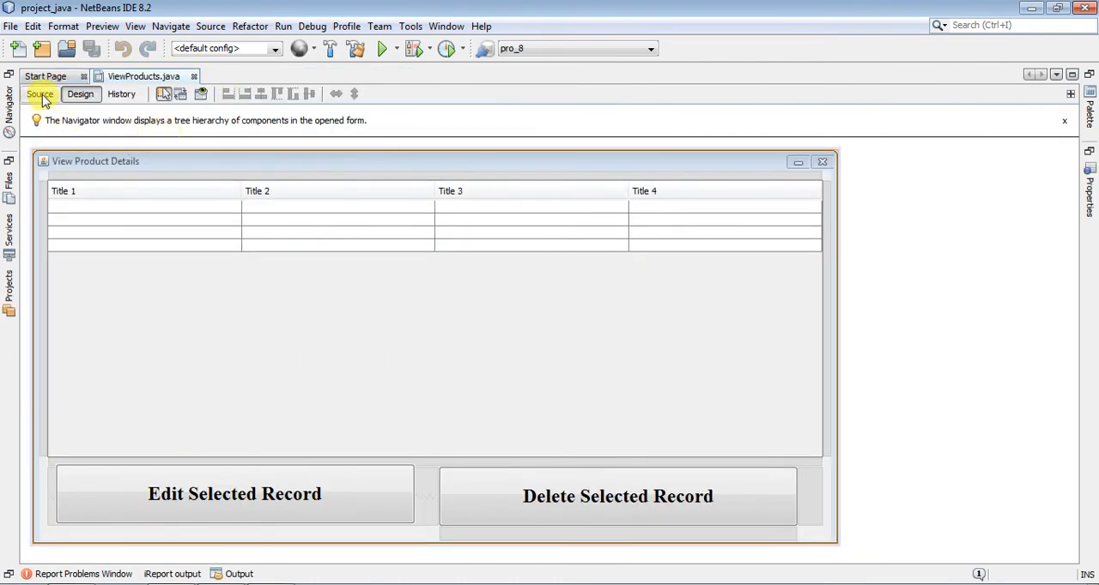
pyautogui.click(39, 94)
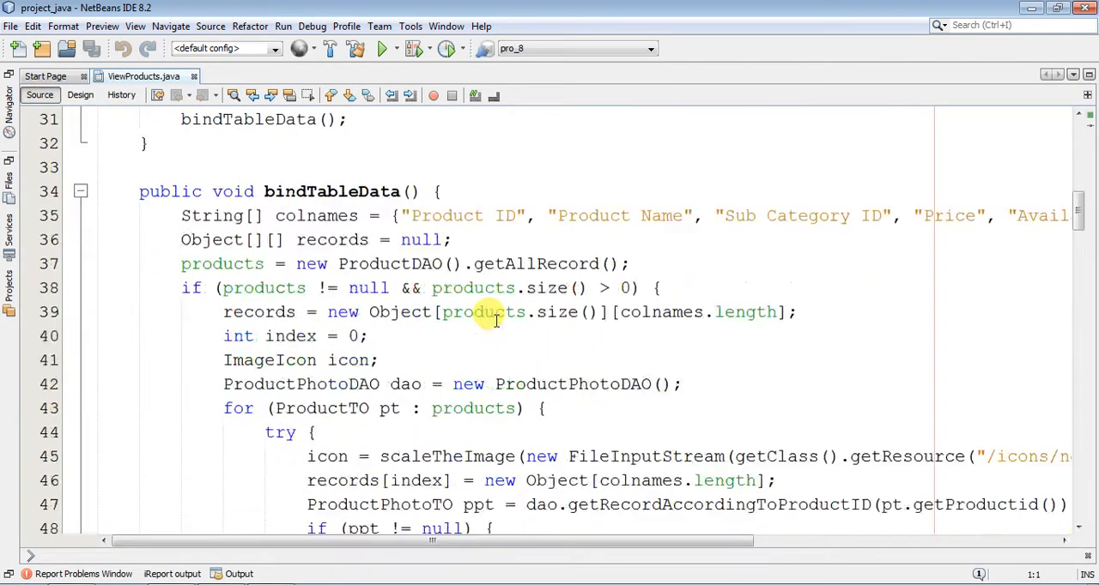
pyautogui.scroll(-3)
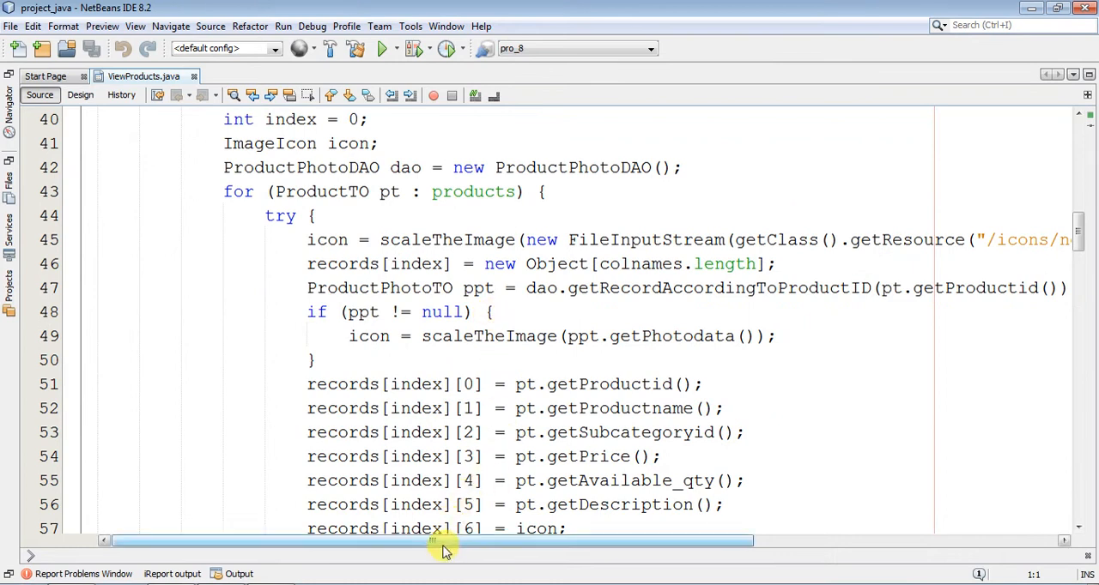
pyautogui.moveTo(442, 541); pyautogui.dragTo(610, 541)
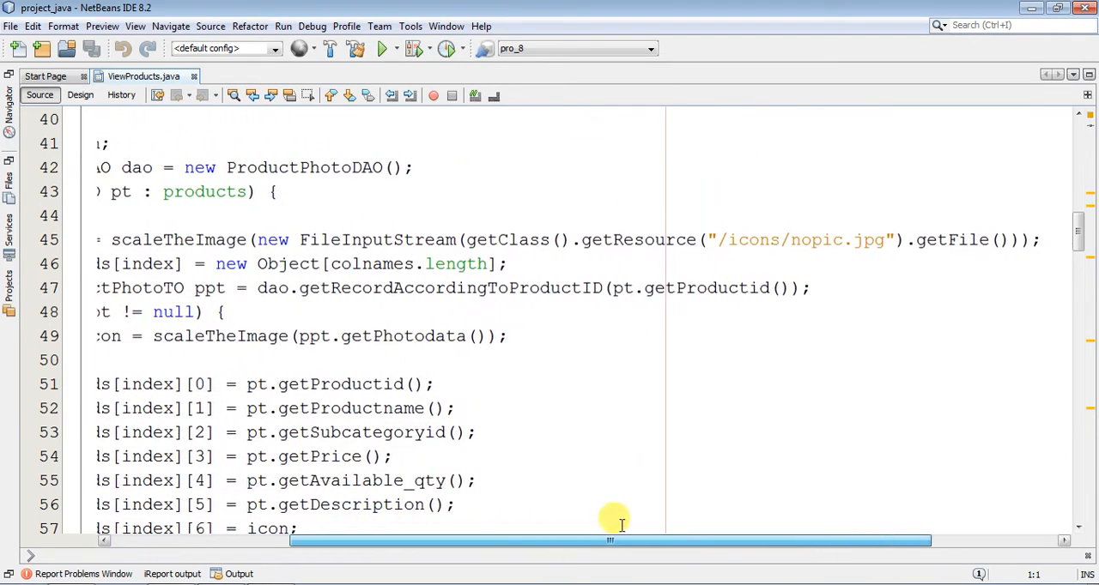
pyautogui.hscroll(-3)
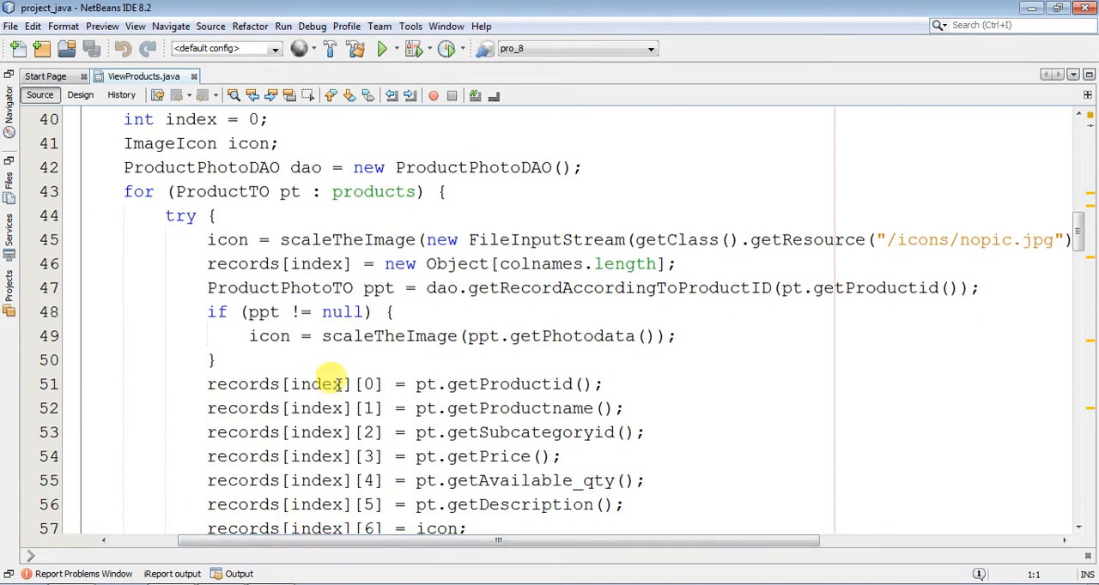
pyautogui.moveTo(403, 287)
pyautogui.write('icon')
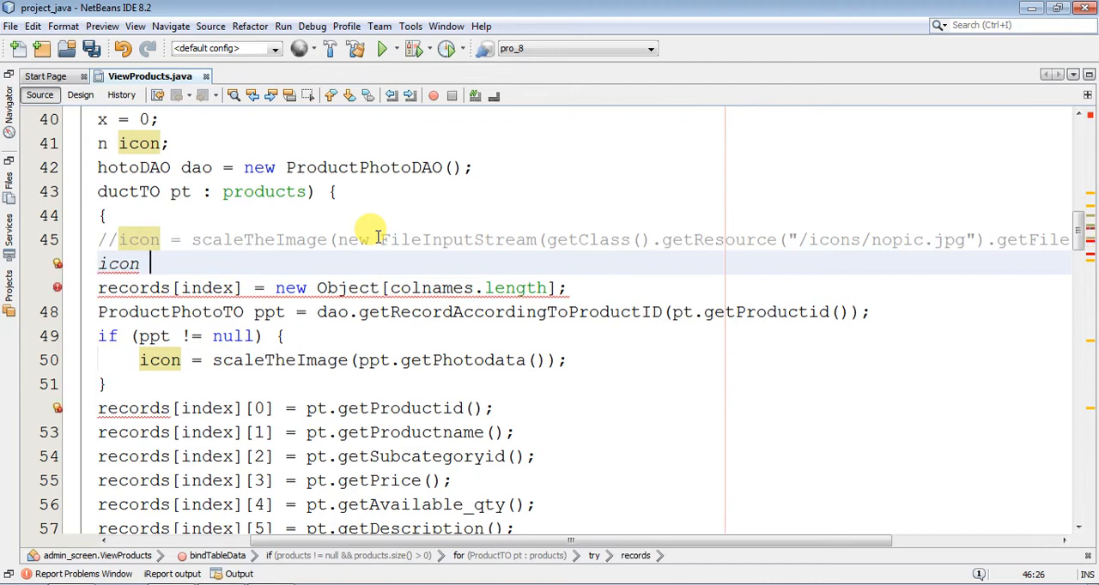
# Step: Write icon = new ImageIcon(getClass().getResource("/icons/nopic.jpg")); and save the file
pyautogui.write('=')
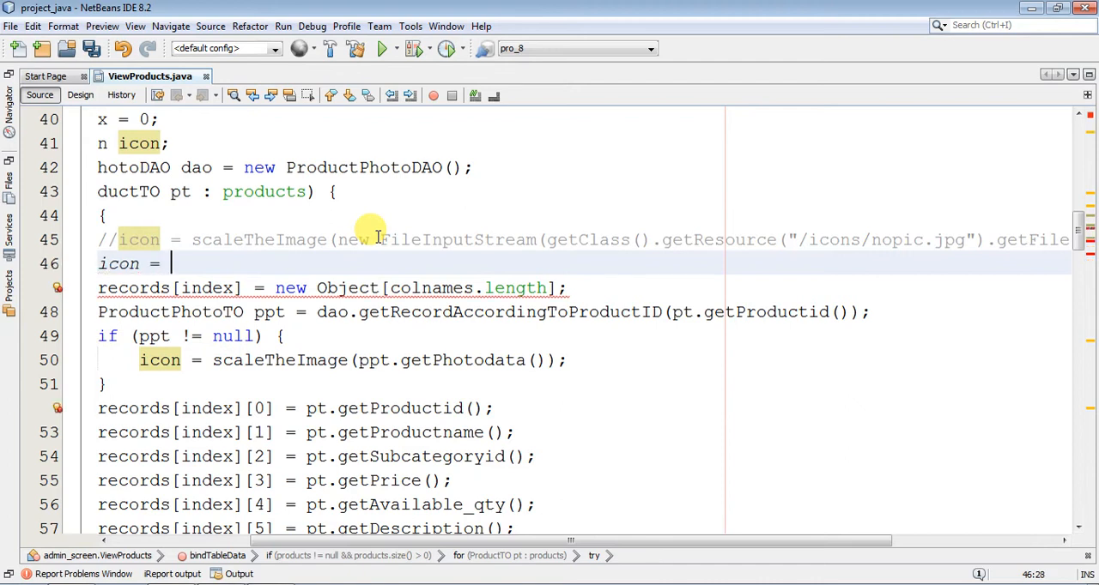
pyautogui.write('new Image')
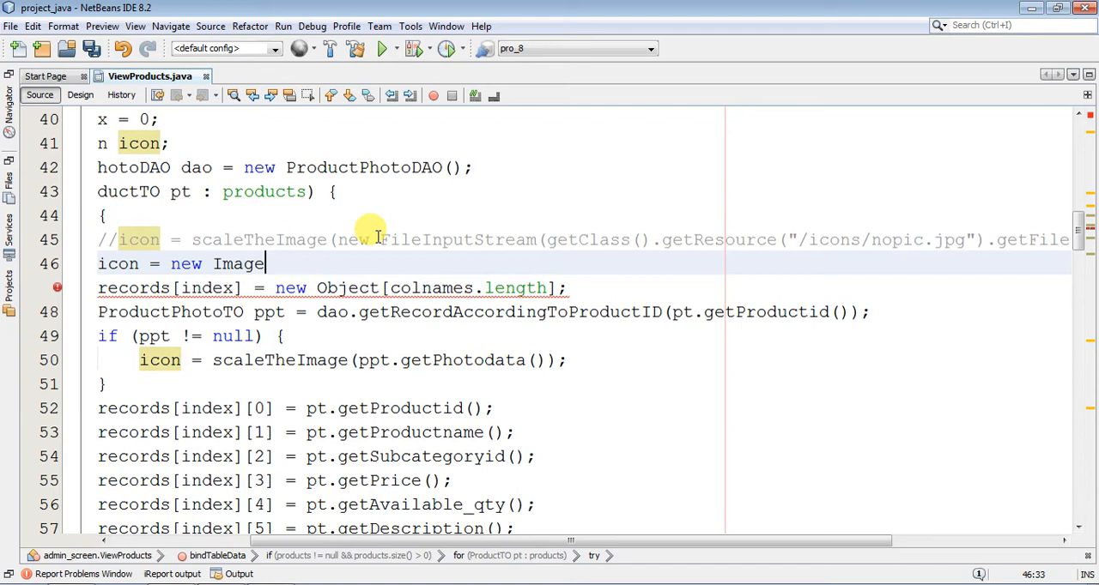
pyautogui.write('Icon')
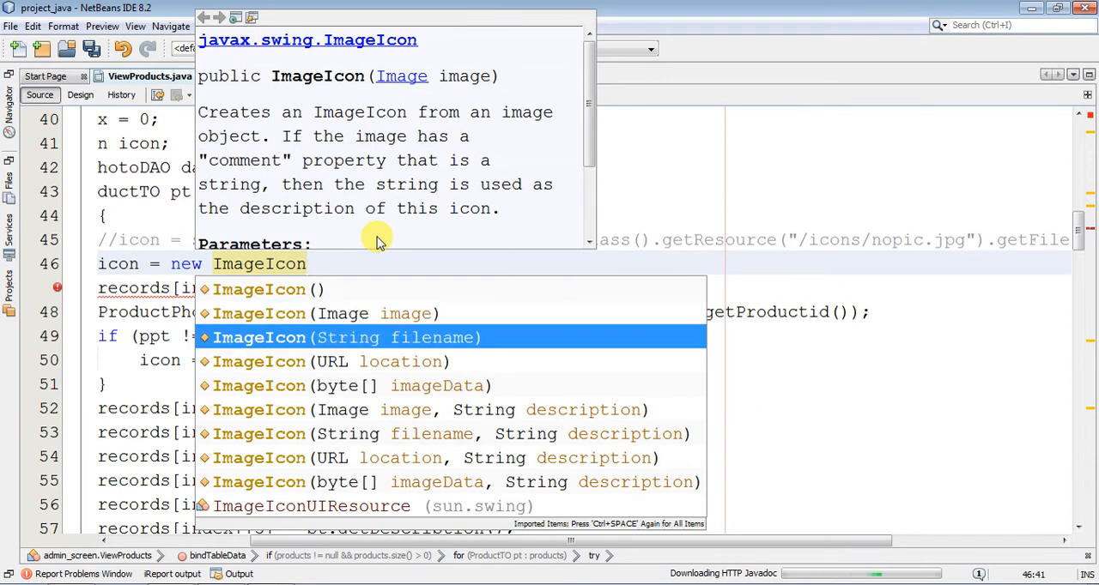
pyautogui.write('title')
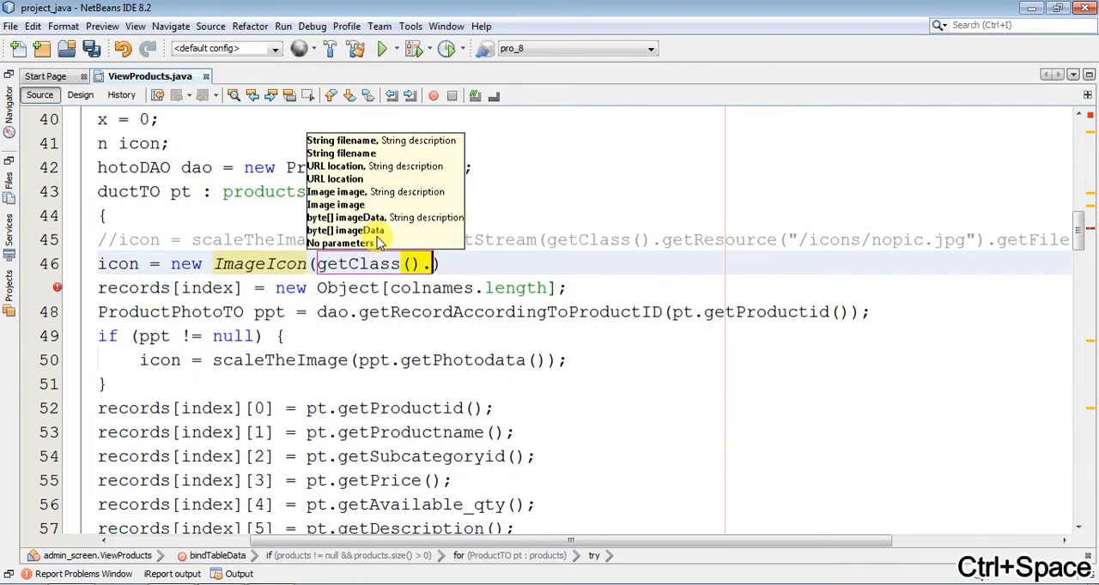
pyautogui.write('getResource("/icons/n')
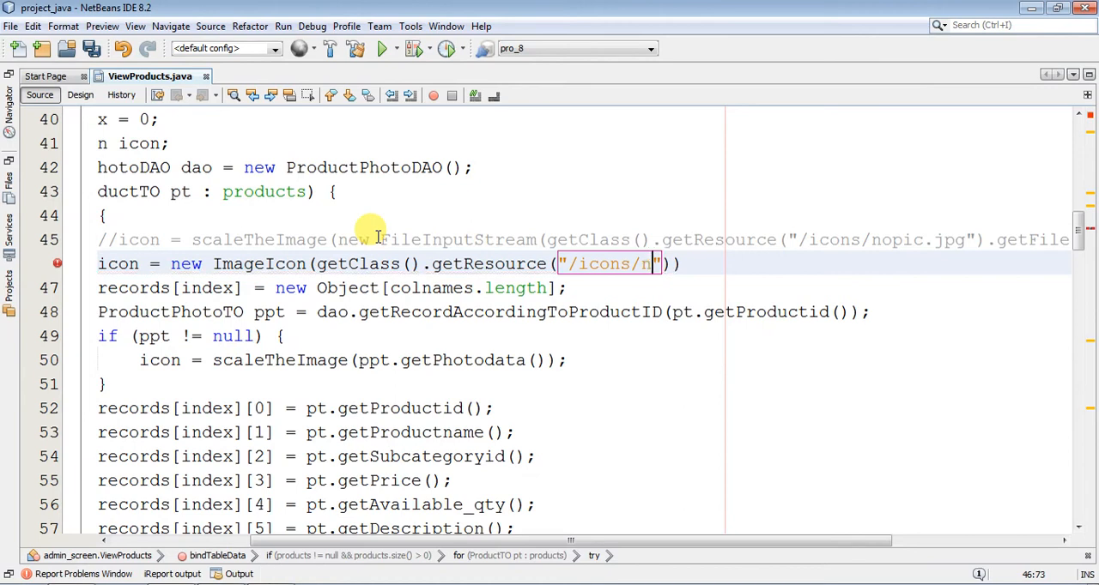
pyautogui.write('opic.jpg')
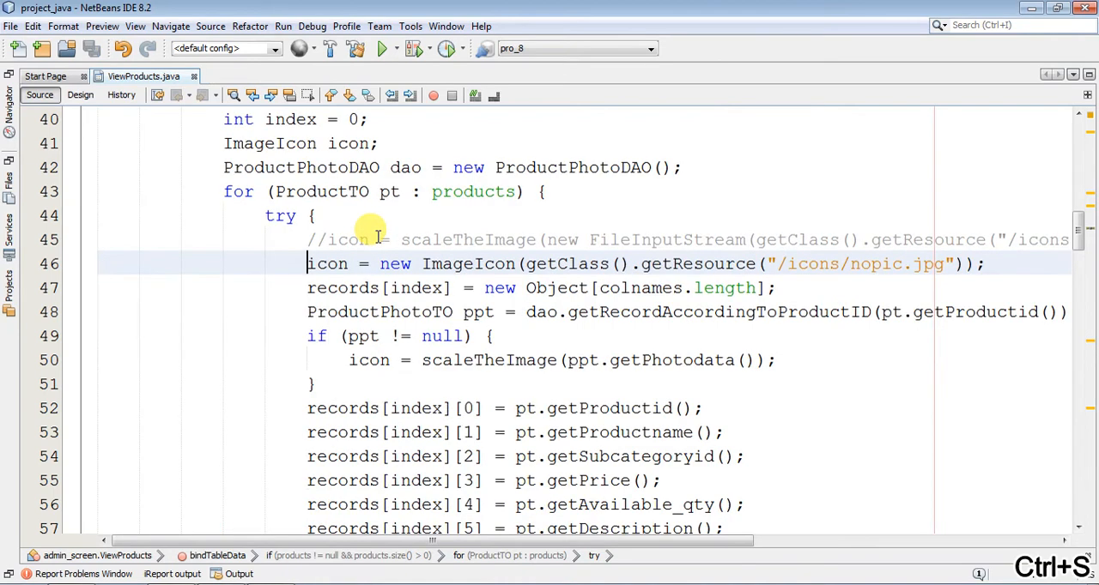
# Step: Rerun the project, log in as admin, and open View Product Details
pyautogui.click(381, 48)
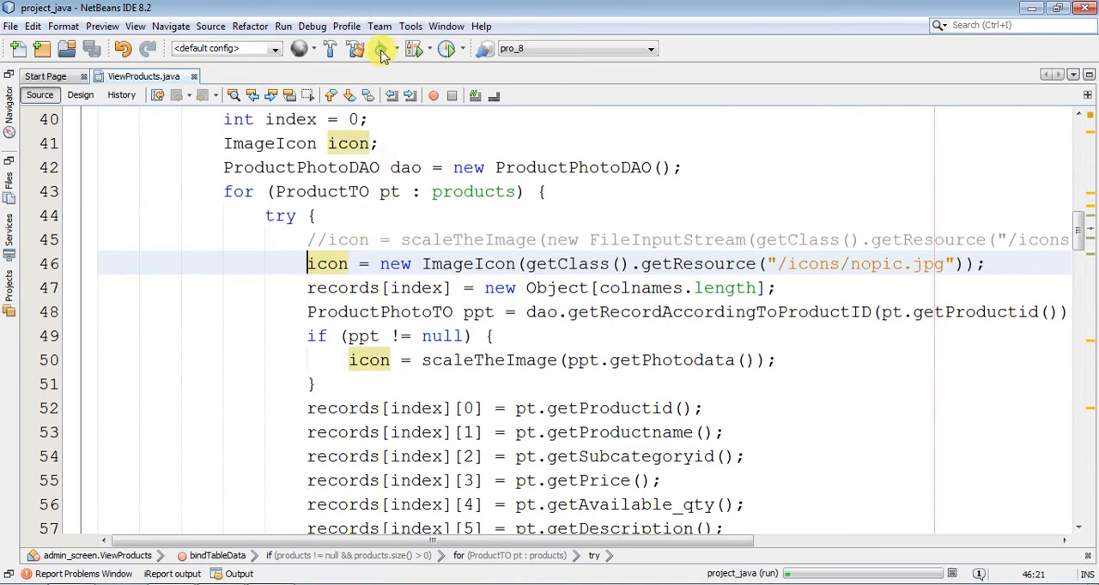
pyautogui.click(381, 48)
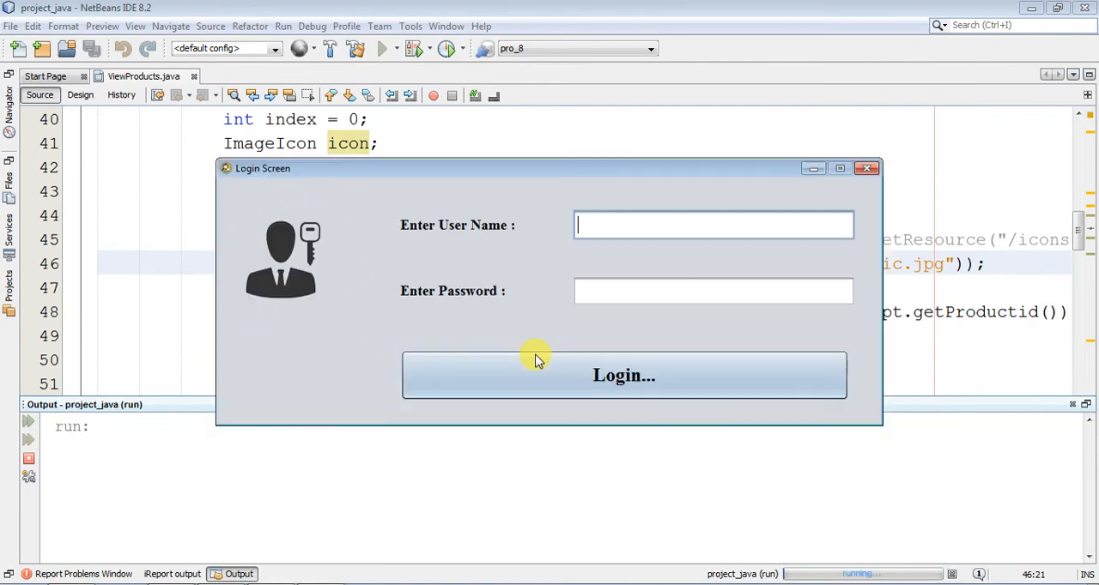
pyautogui.write('admin')
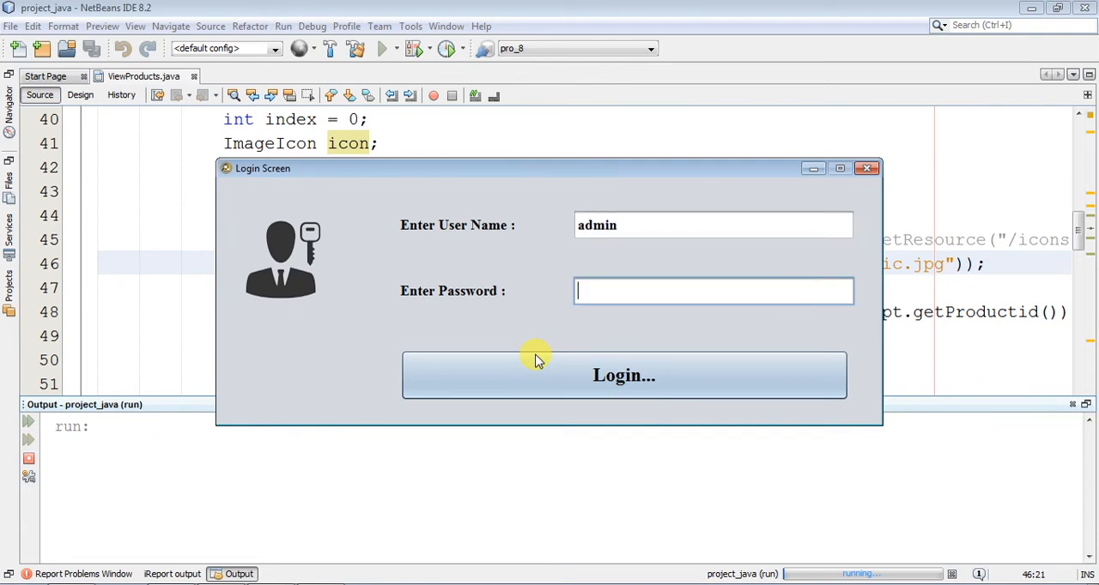
pyautogui.write('*****')
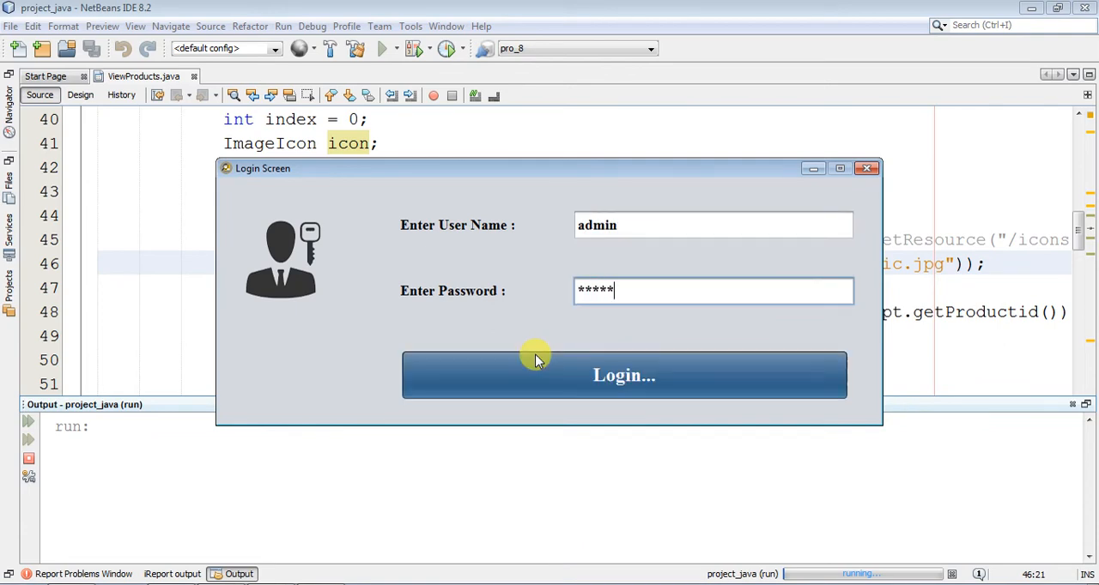
pyautogui.click(624, 375)
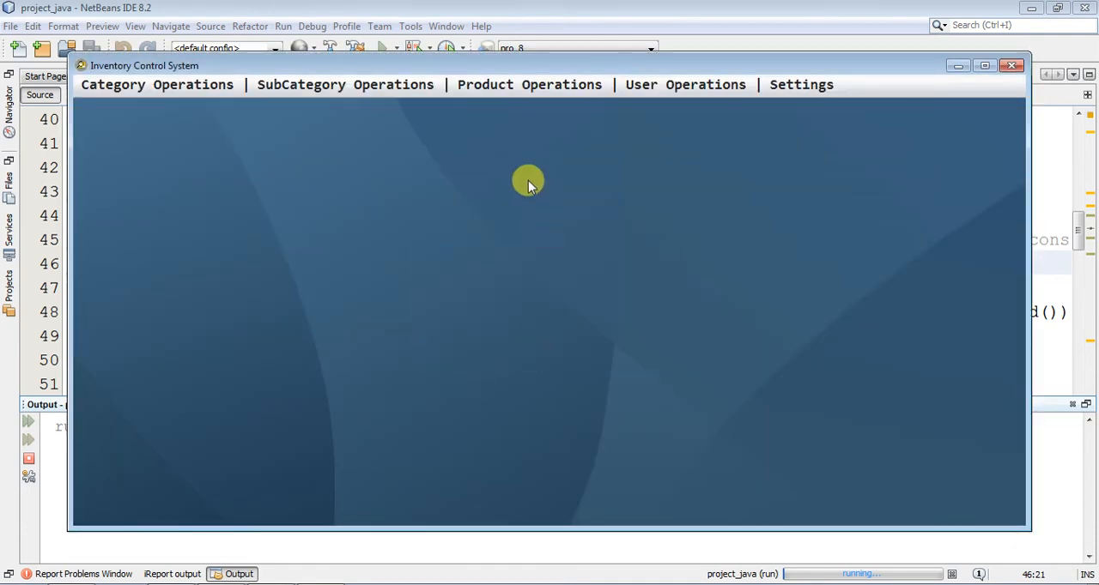
pyautogui.click(529, 84)
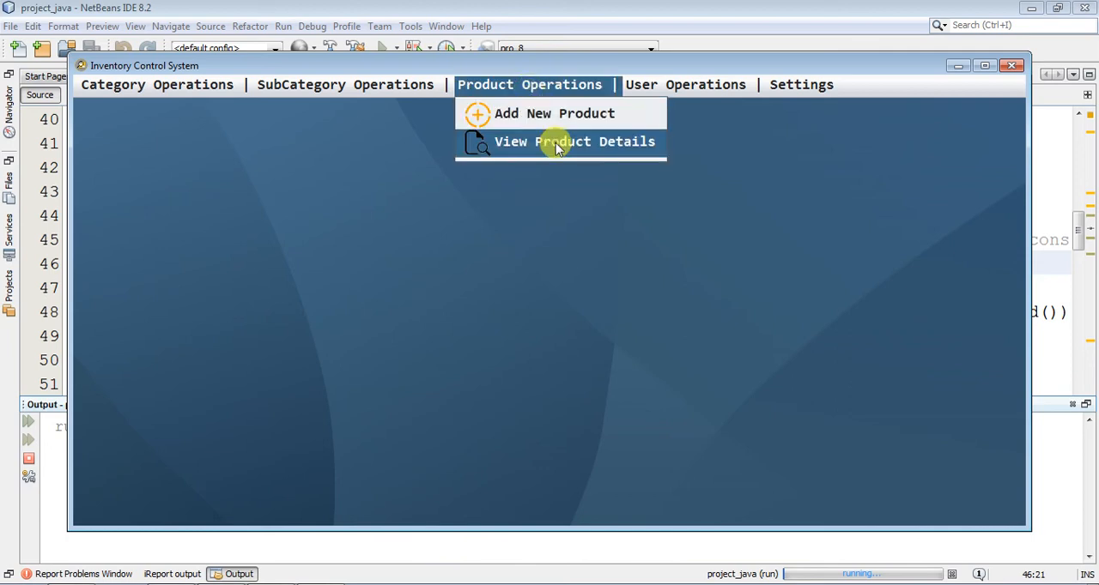
pyautogui.click(575, 141)
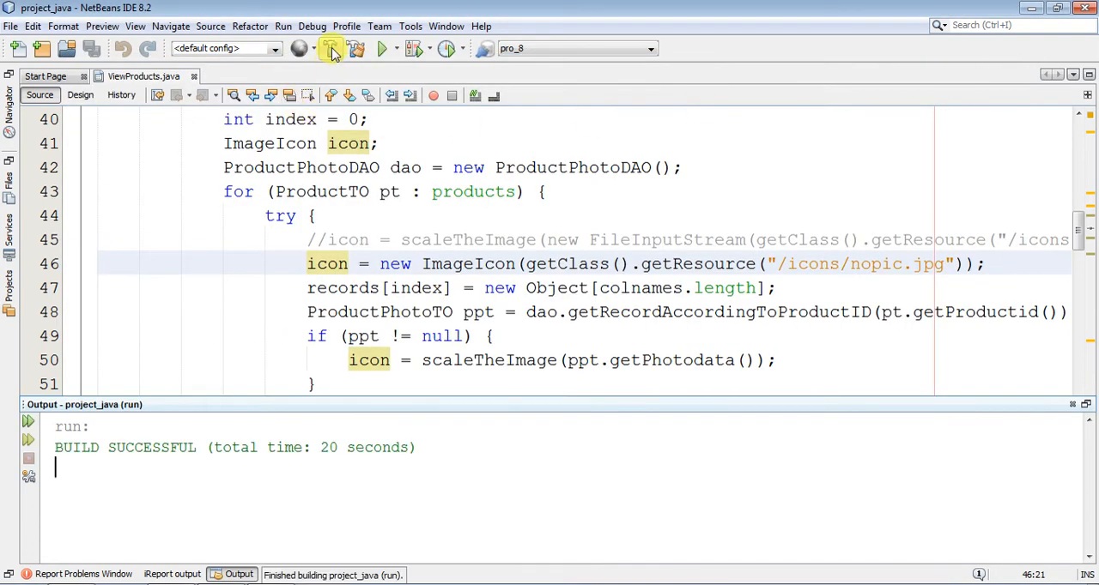
# Step: Run Clean and Build on project_java to produce a fresh JAR
pyautogui.click(331, 48)
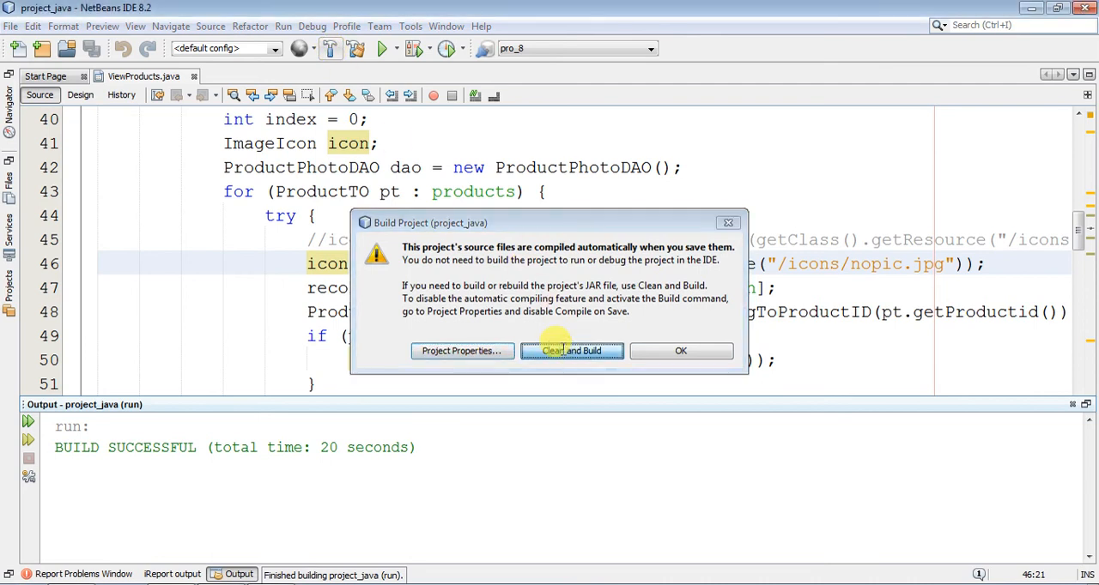
pyautogui.click(572, 351)
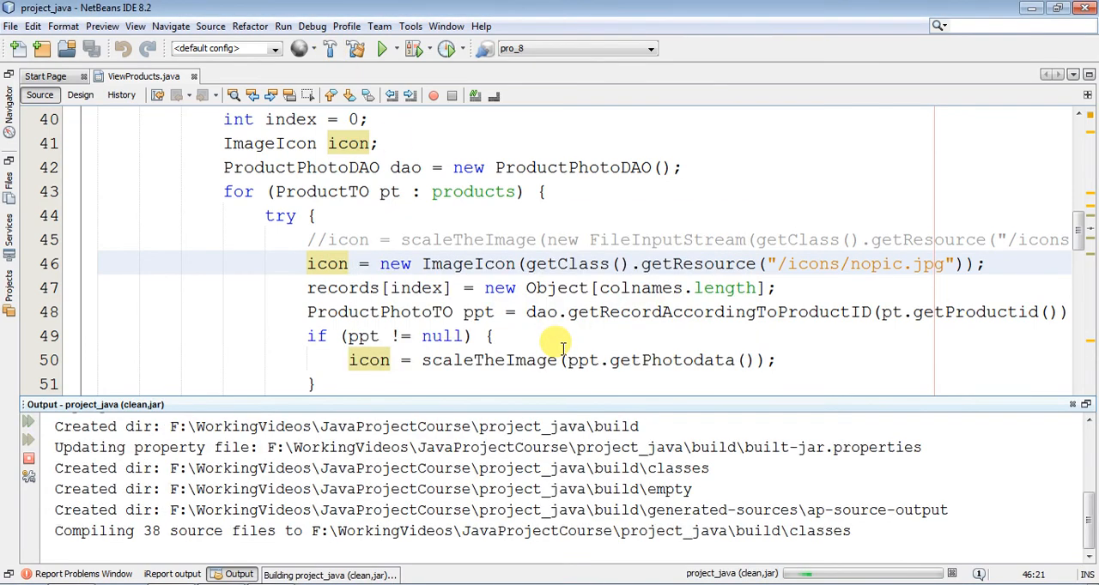
pyautogui.moveTo(244, 412)
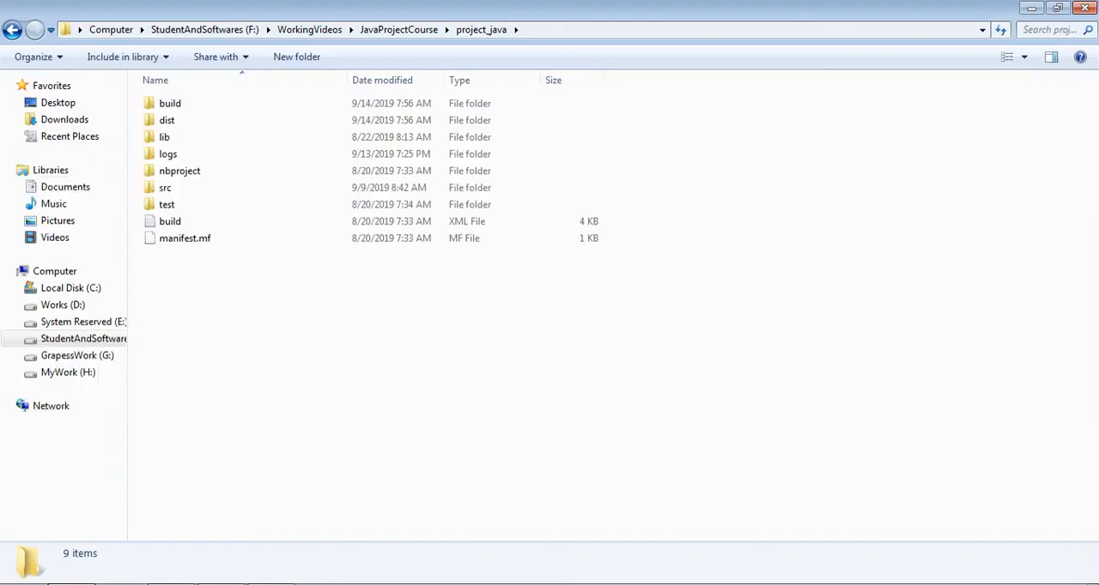
# Step: Copy lib and project_java.jar from dist into Deployment, replacing the existing items
pyautogui.doubleClick(166, 120)
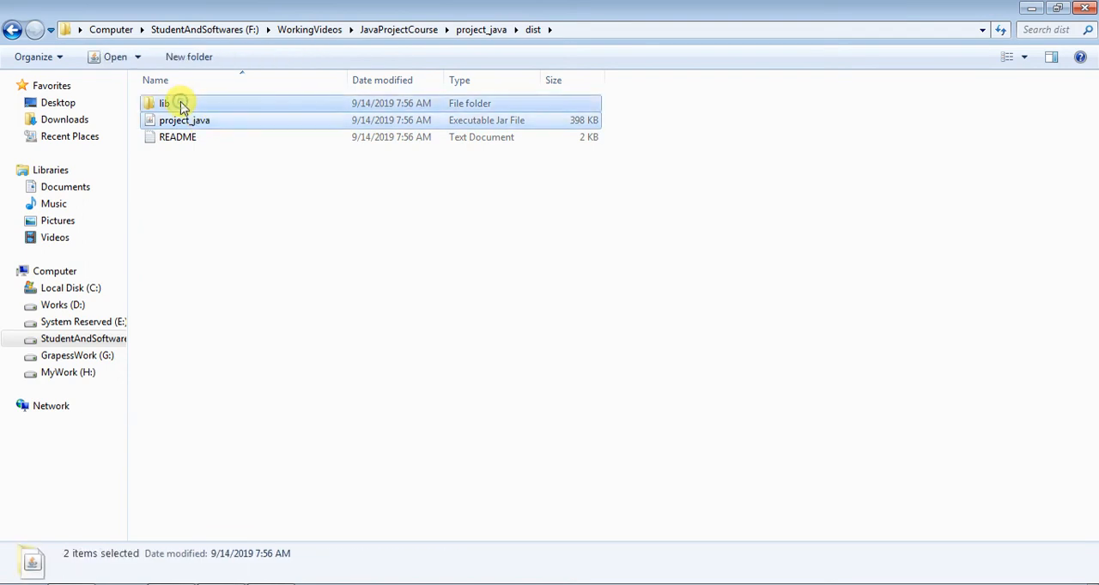
pyautogui.press('ctrl+c')
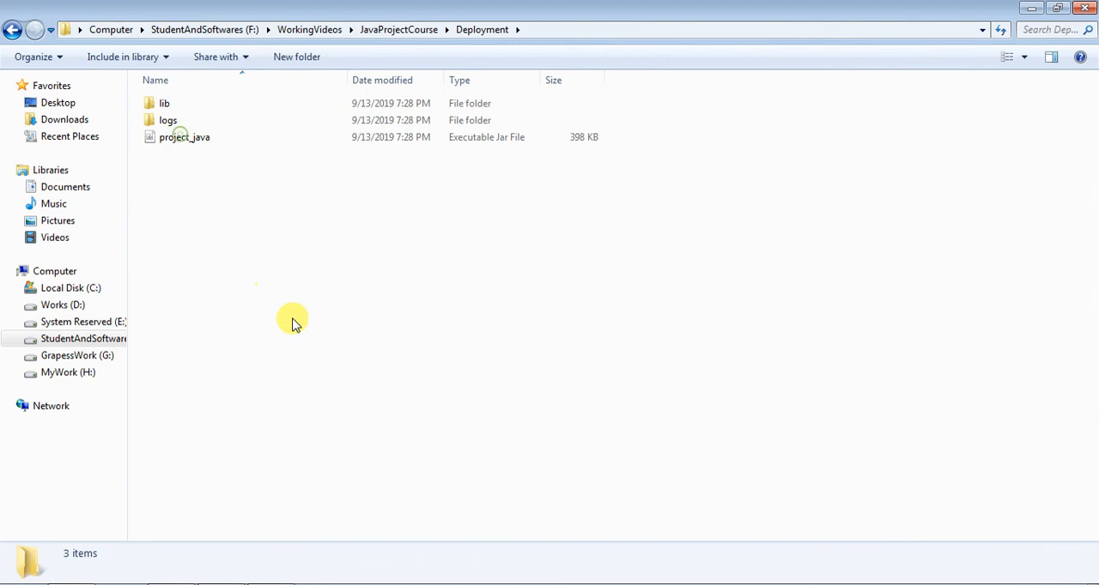
pyautogui.press('ctrl+v')
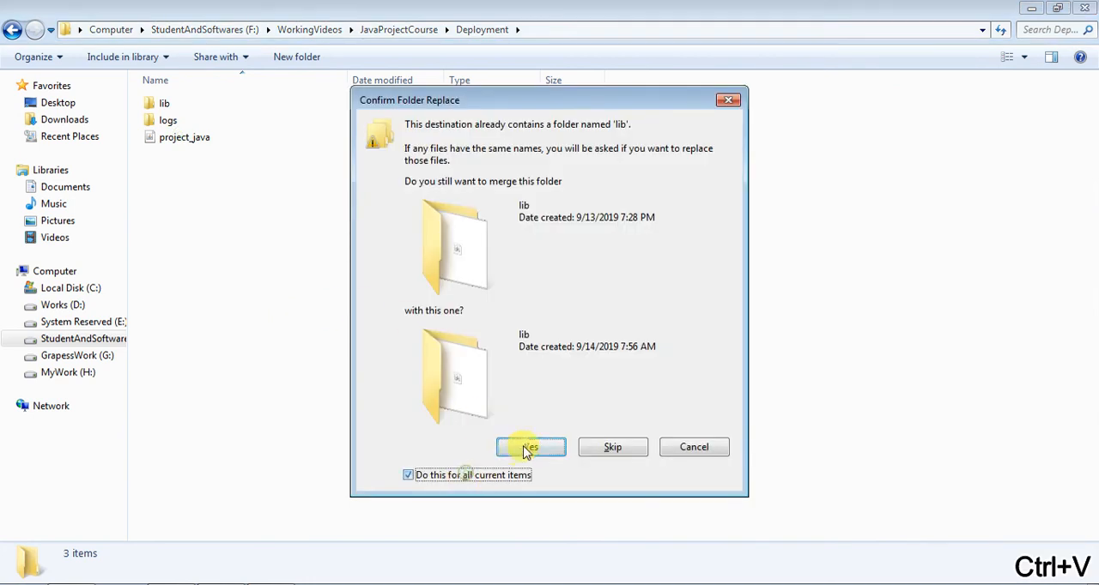
pyautogui.click(530, 447)
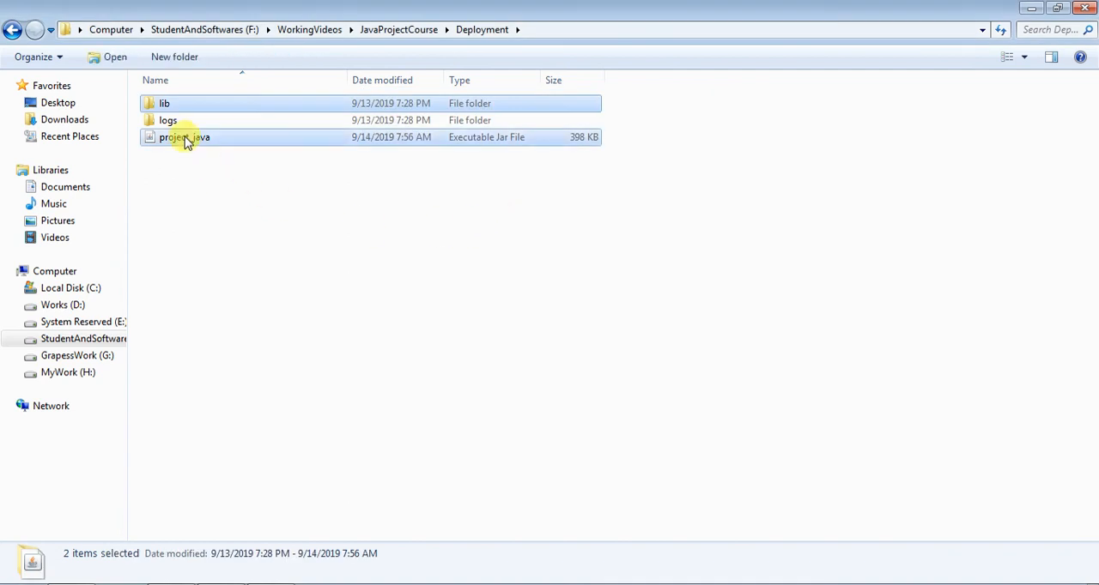
# Step: Launch project_java.jar, log in as admin, and view the Product Details table with images
pyautogui.doubleClick(183, 138)
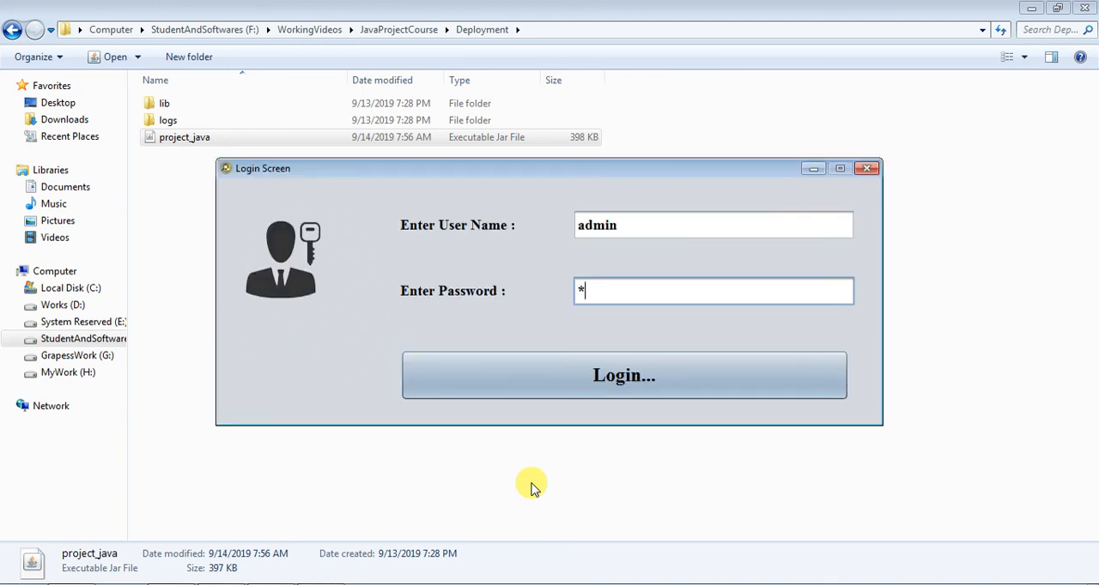
pyautogui.click(624, 375)
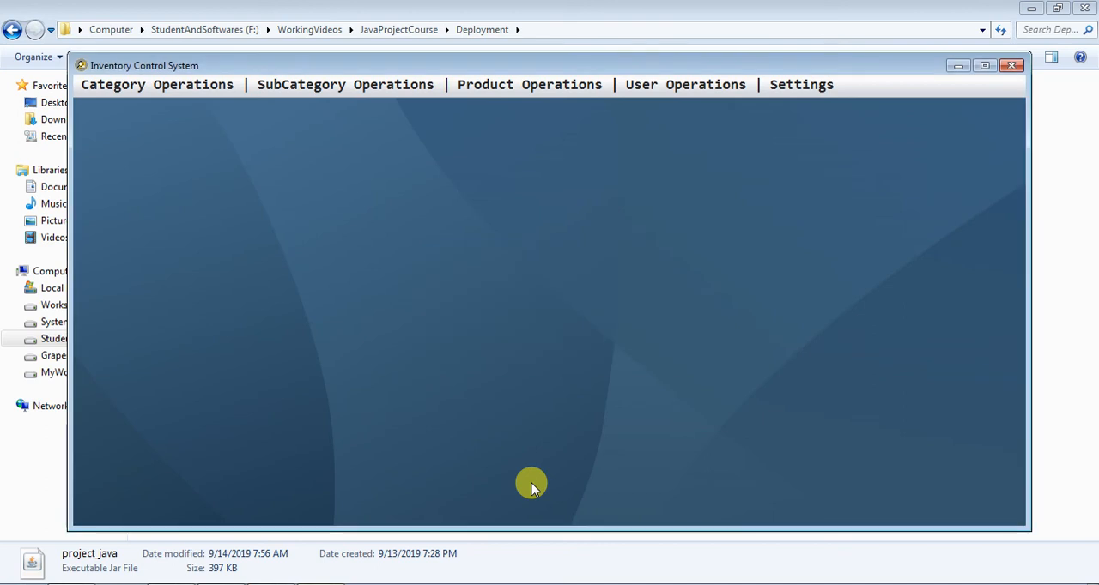
pyautogui.click(529, 84)
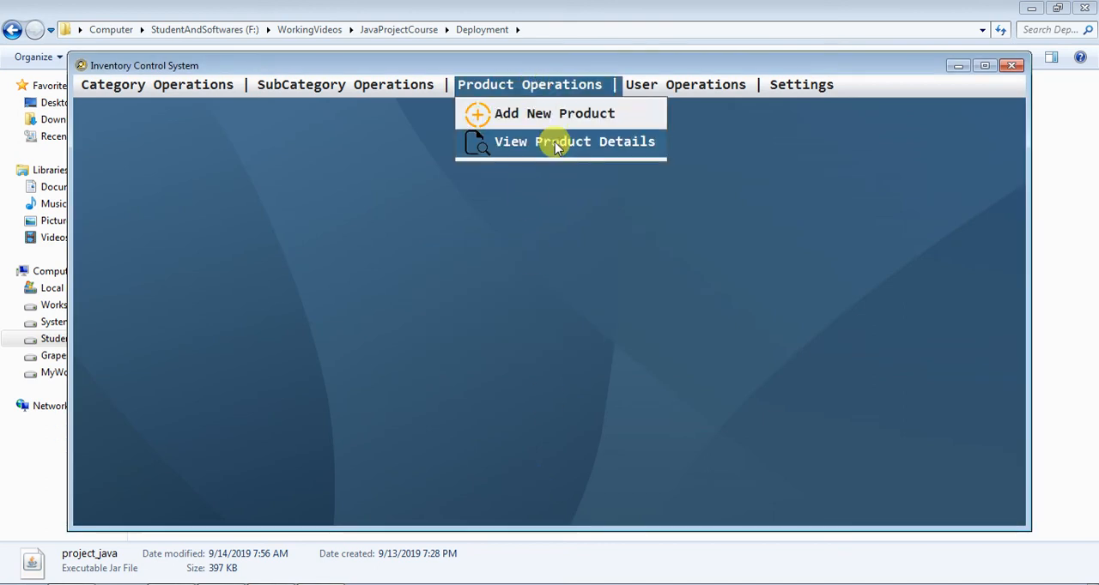
pyautogui.click(573, 141)
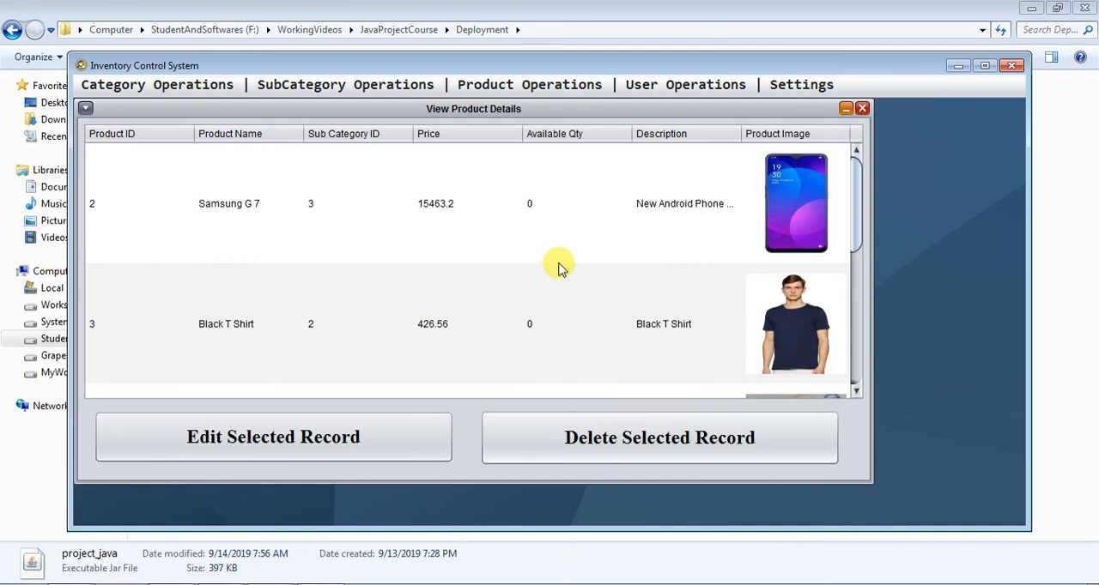
pyautogui.moveTo(526, 291)
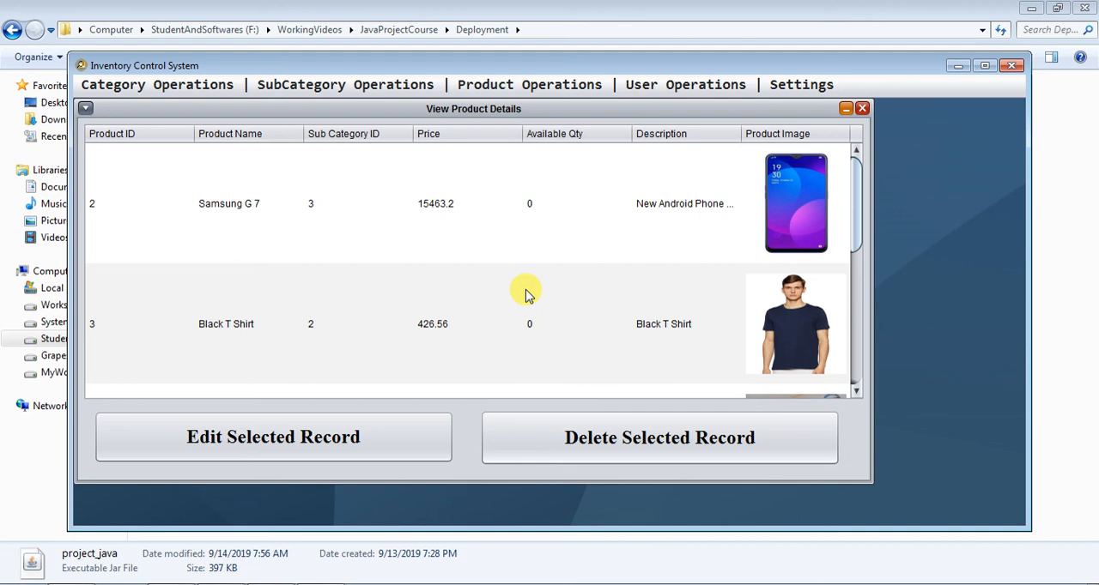
pyautogui.moveTo(1091, 144)
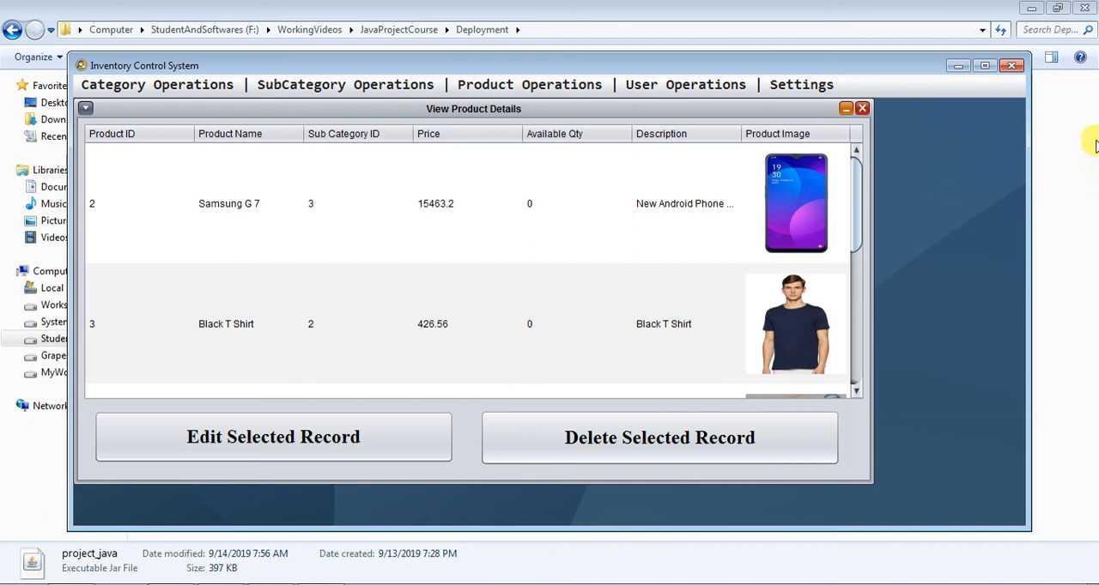